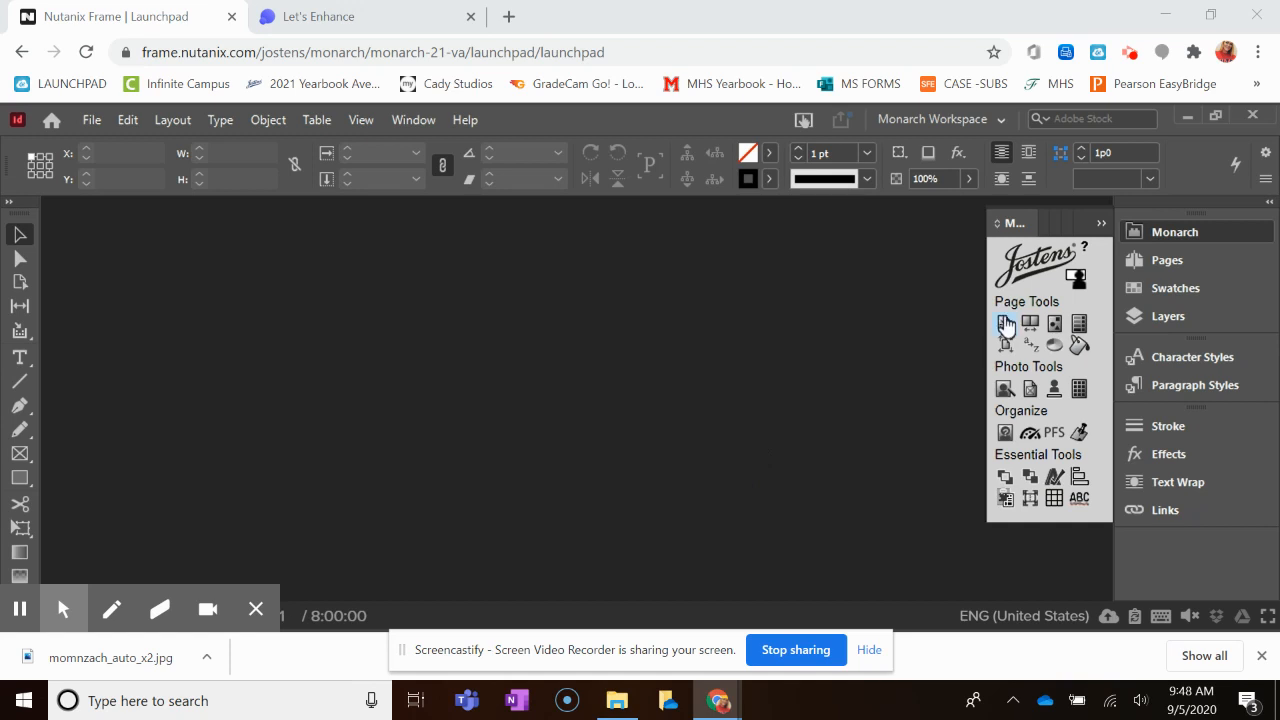
pyautogui.moveTo(1006, 324)
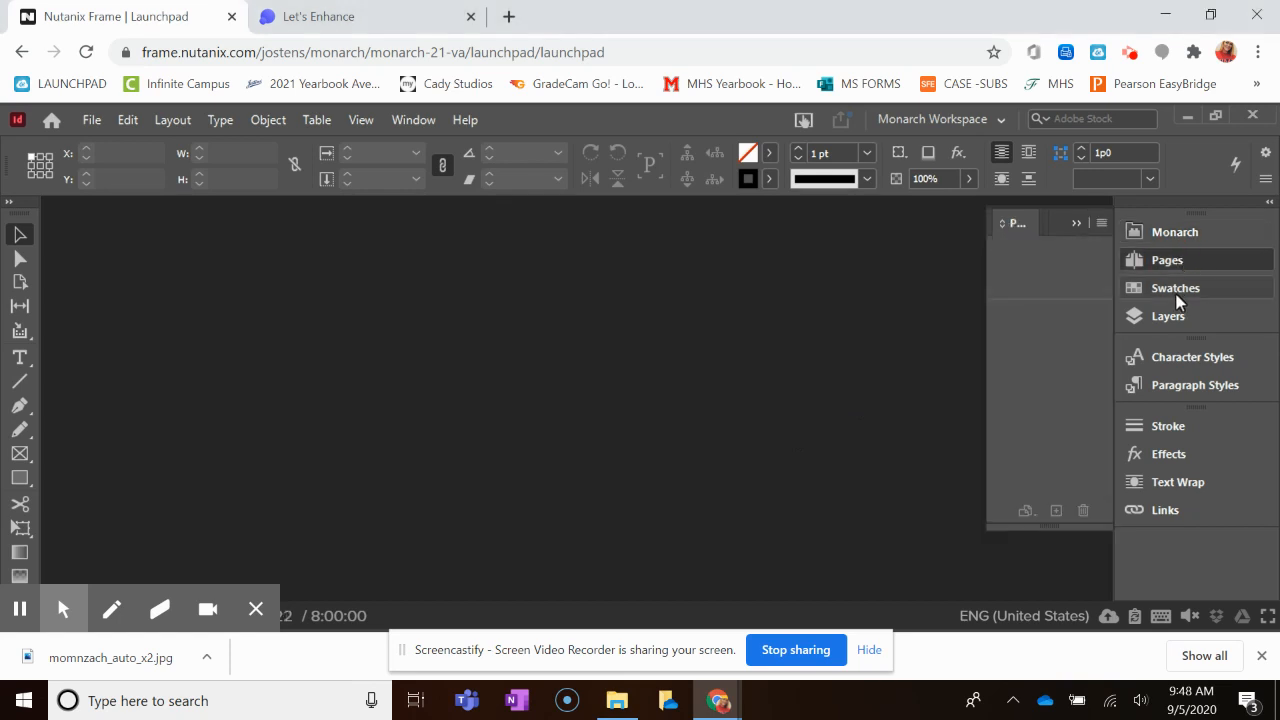
# Switch back to the Jostens yearbook tools and launch the Page Wizard.
pyautogui.click(1176, 288)
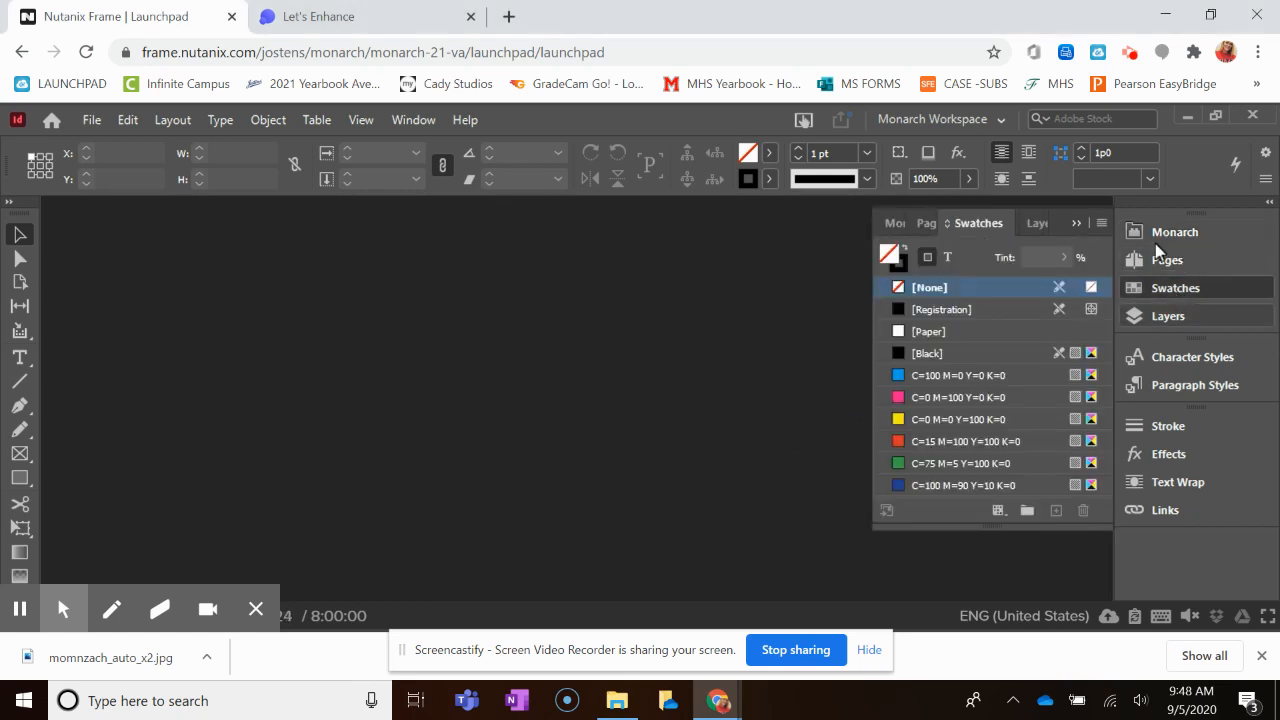
pyautogui.click(1176, 232)
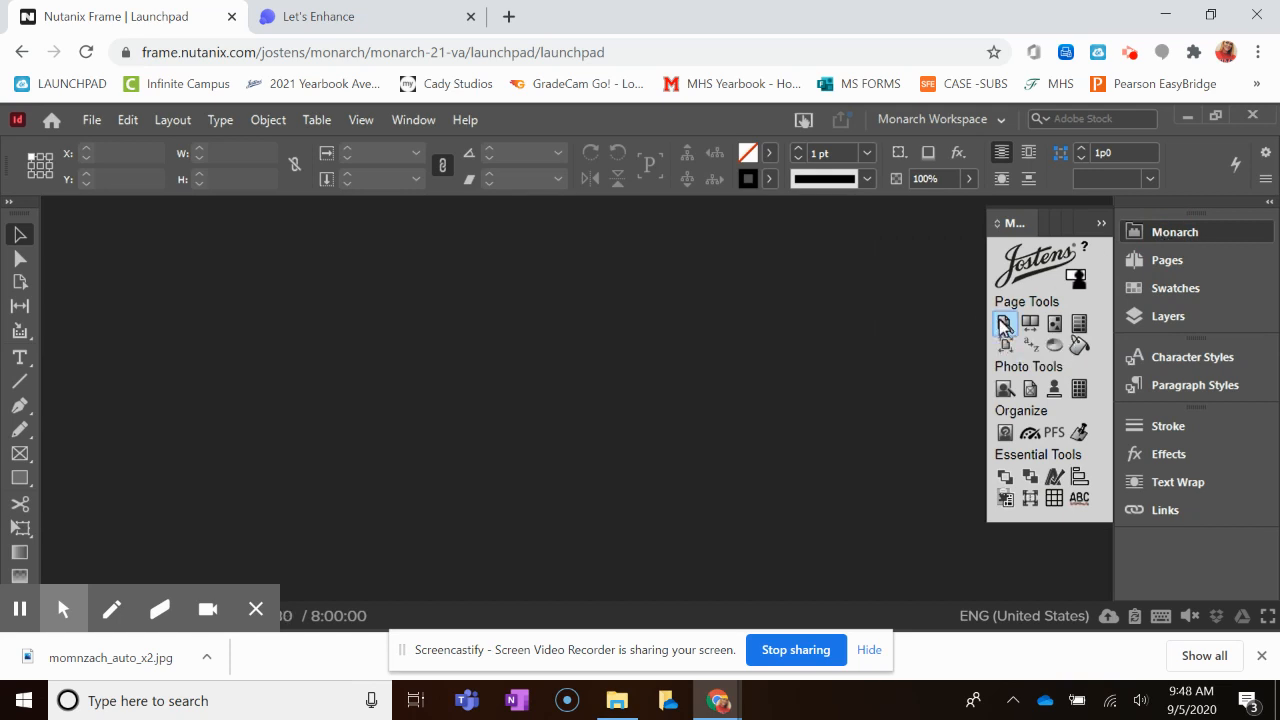
pyautogui.click(1004, 322)
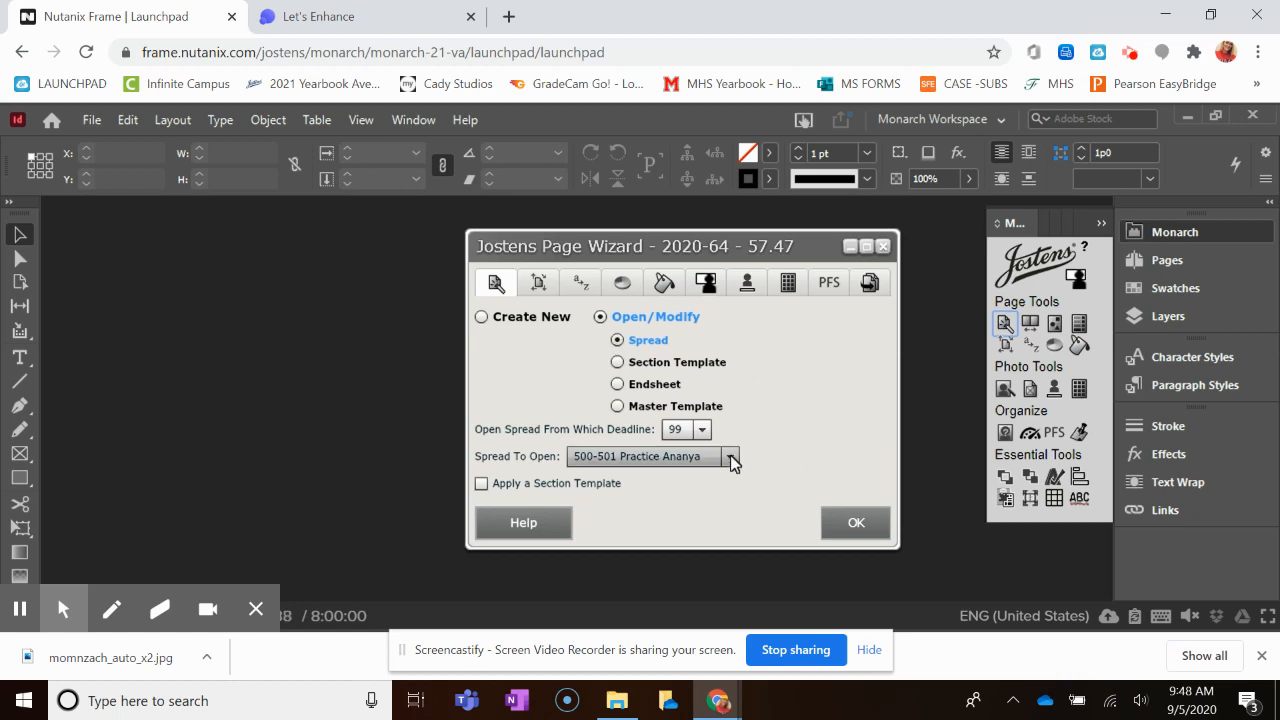
# Choose the 550-551 Practice Kohanim spread from the Spread To Open list and confirm with OK.
pyautogui.click(732, 456)
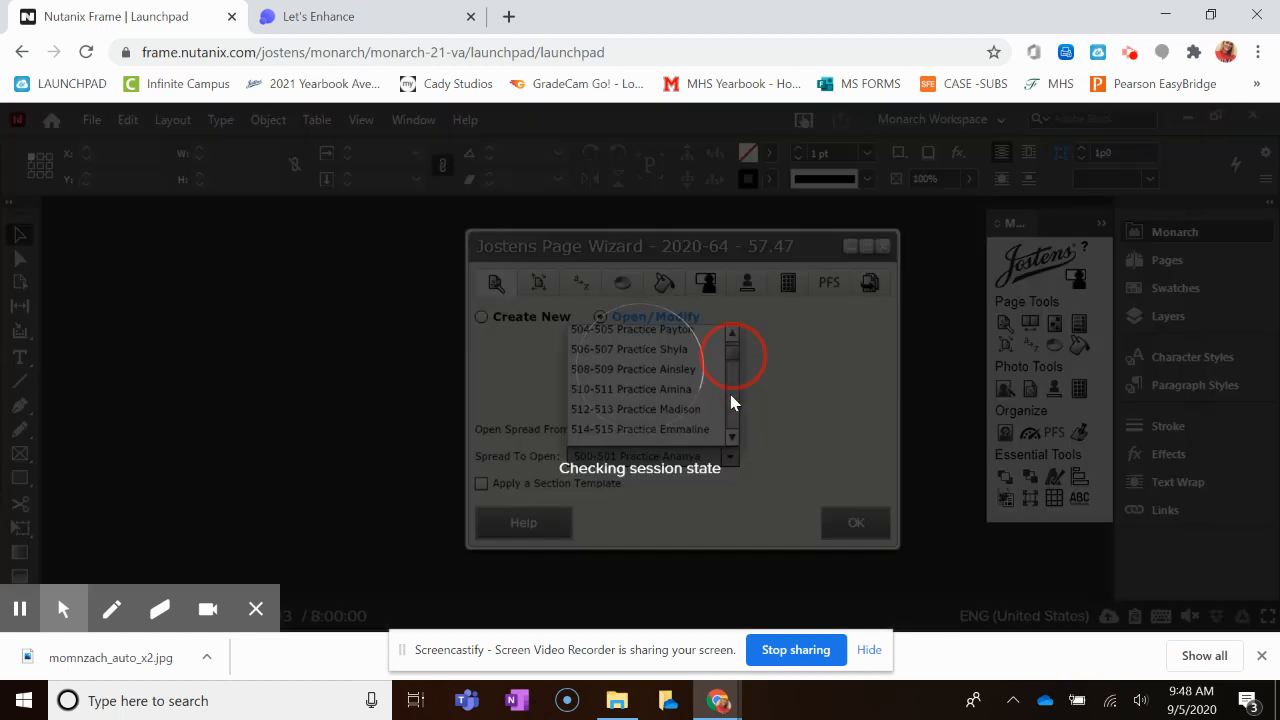
pyautogui.scroll(-3)
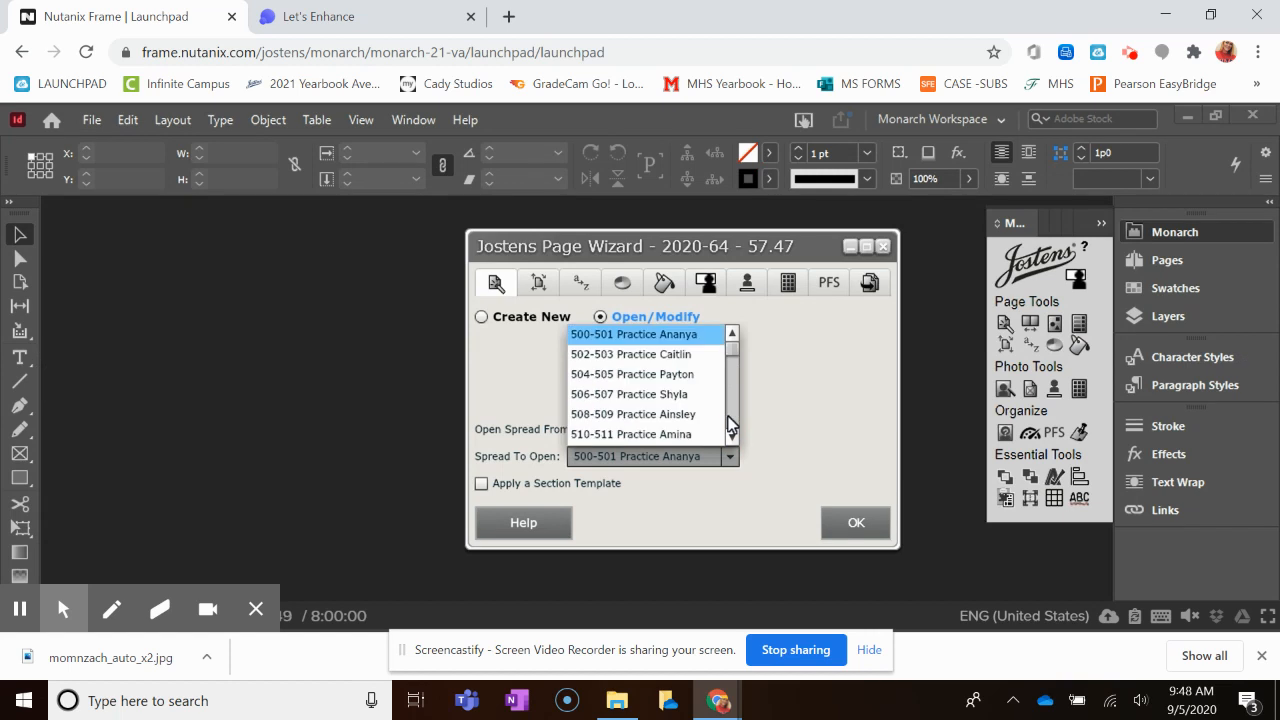
pyautogui.scroll(-3)
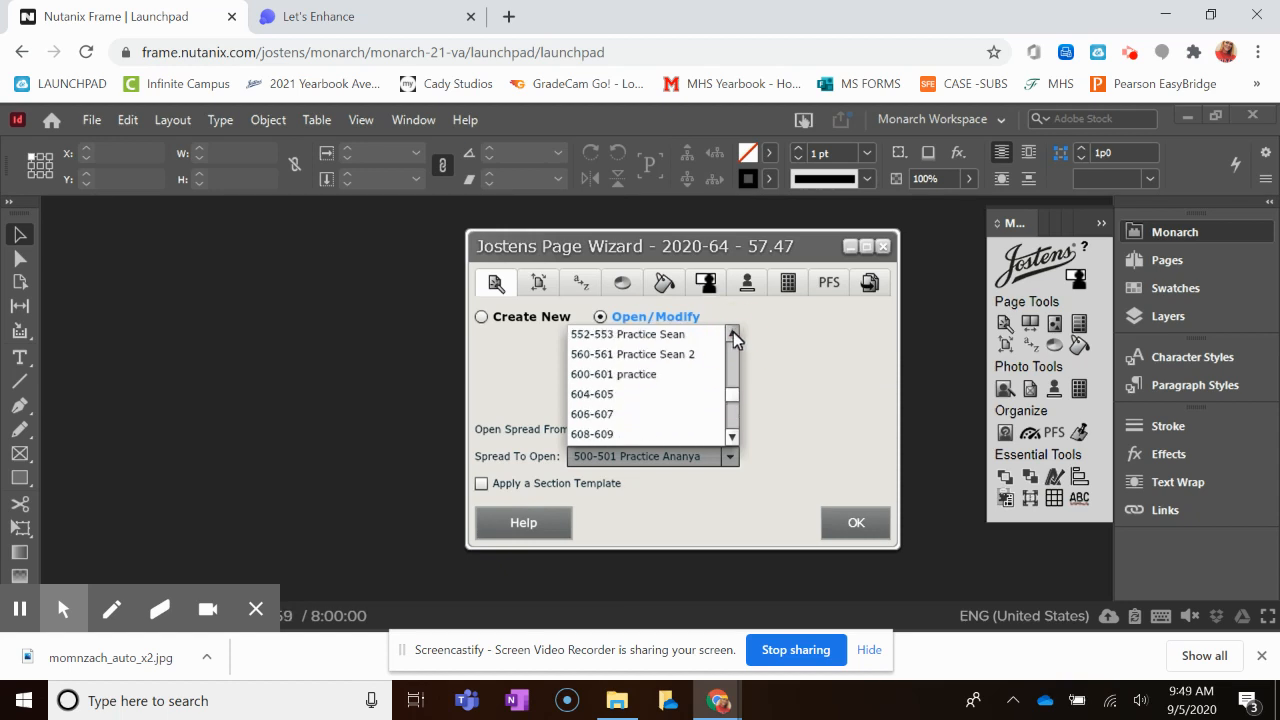
pyautogui.click(632, 334)
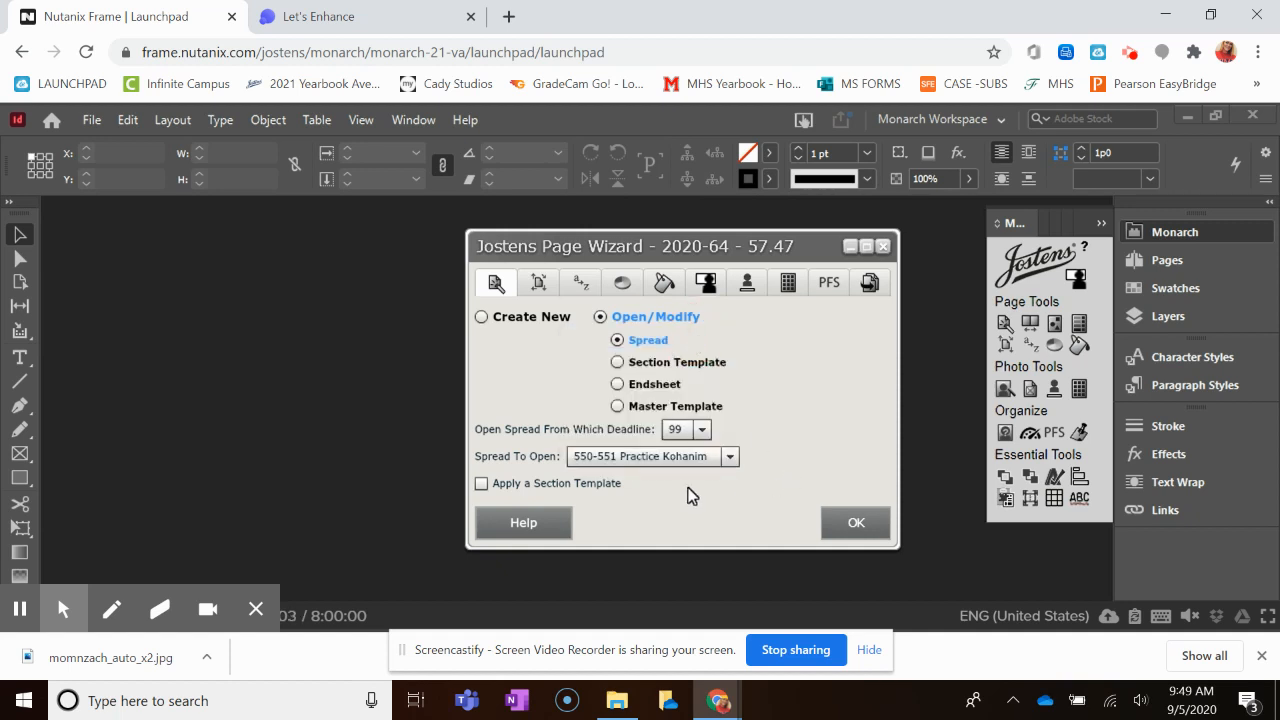
pyautogui.moveTo(748, 510)
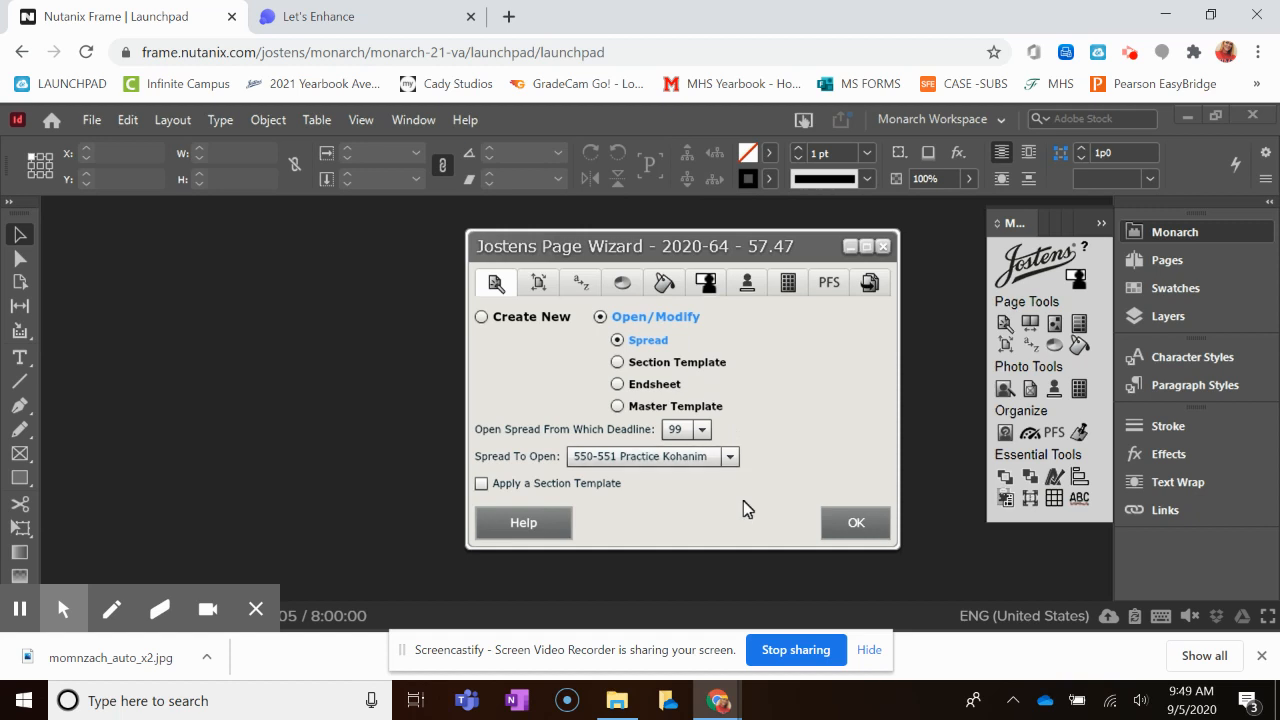
pyautogui.click(856, 522)
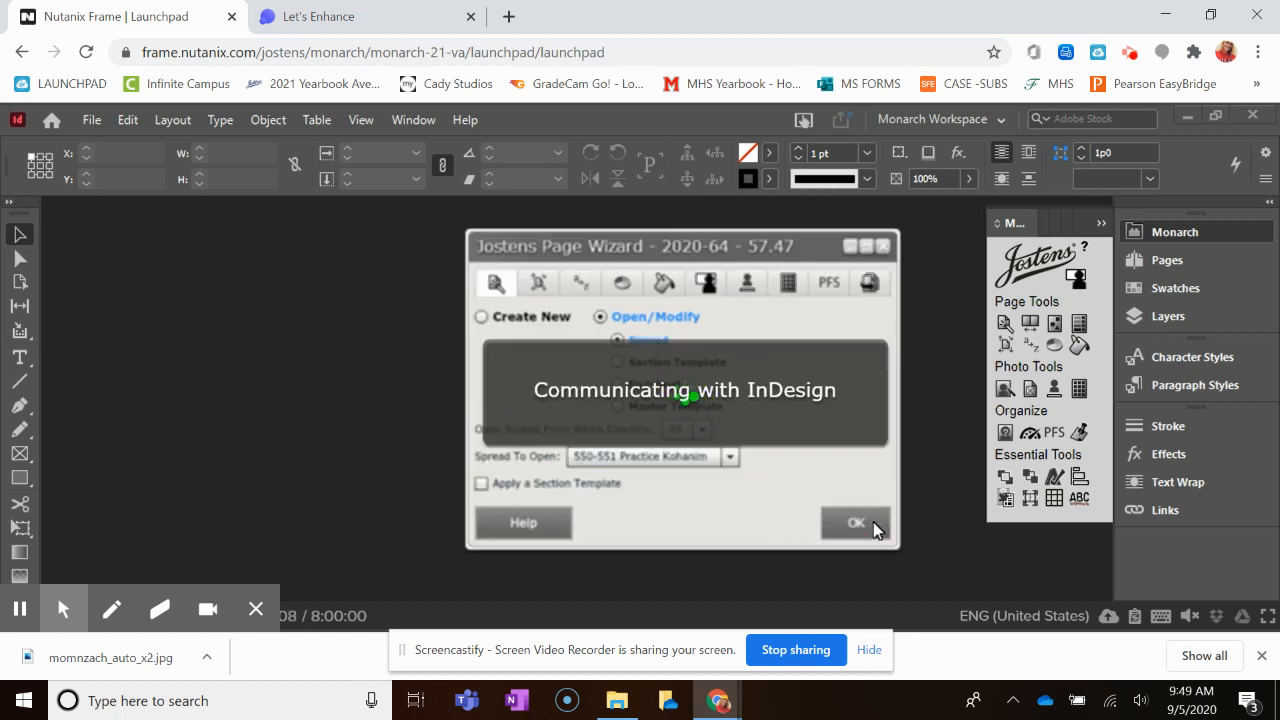
# Confirm the wizard so spread 550-551 opens with its colour block and two left-page photos.
pyautogui.click(856, 522)
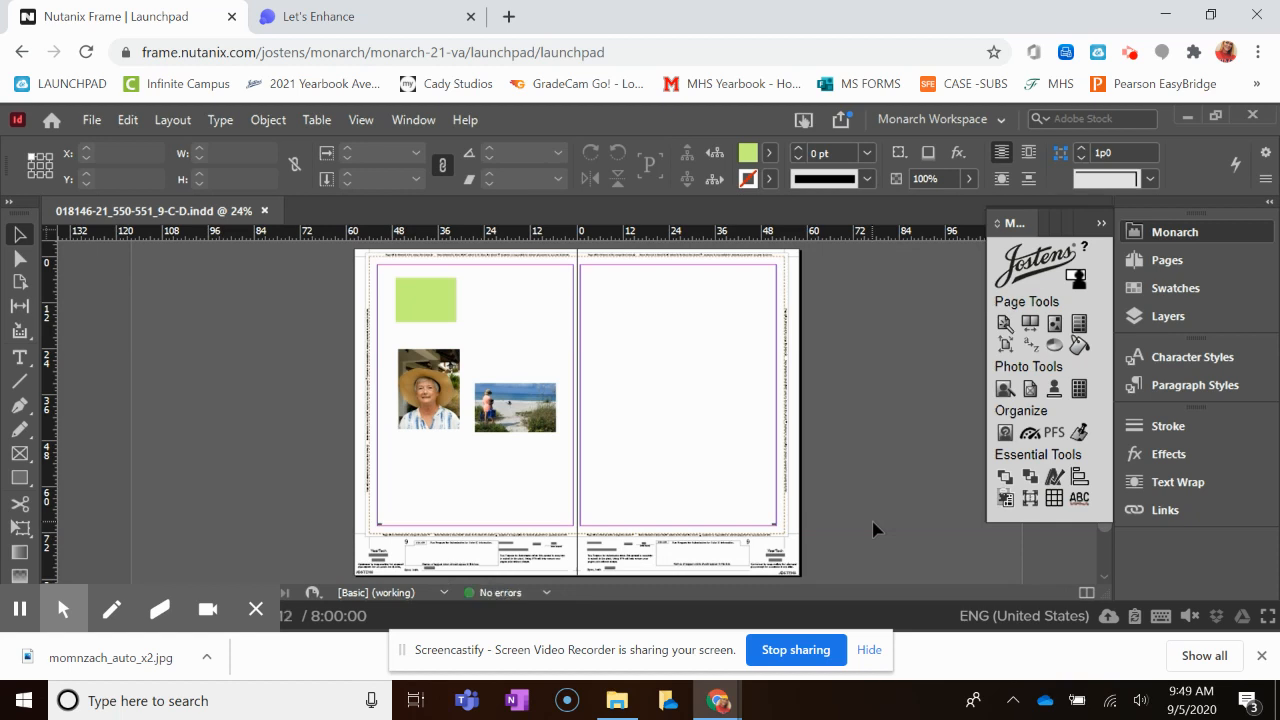
pyautogui.click(516, 408)
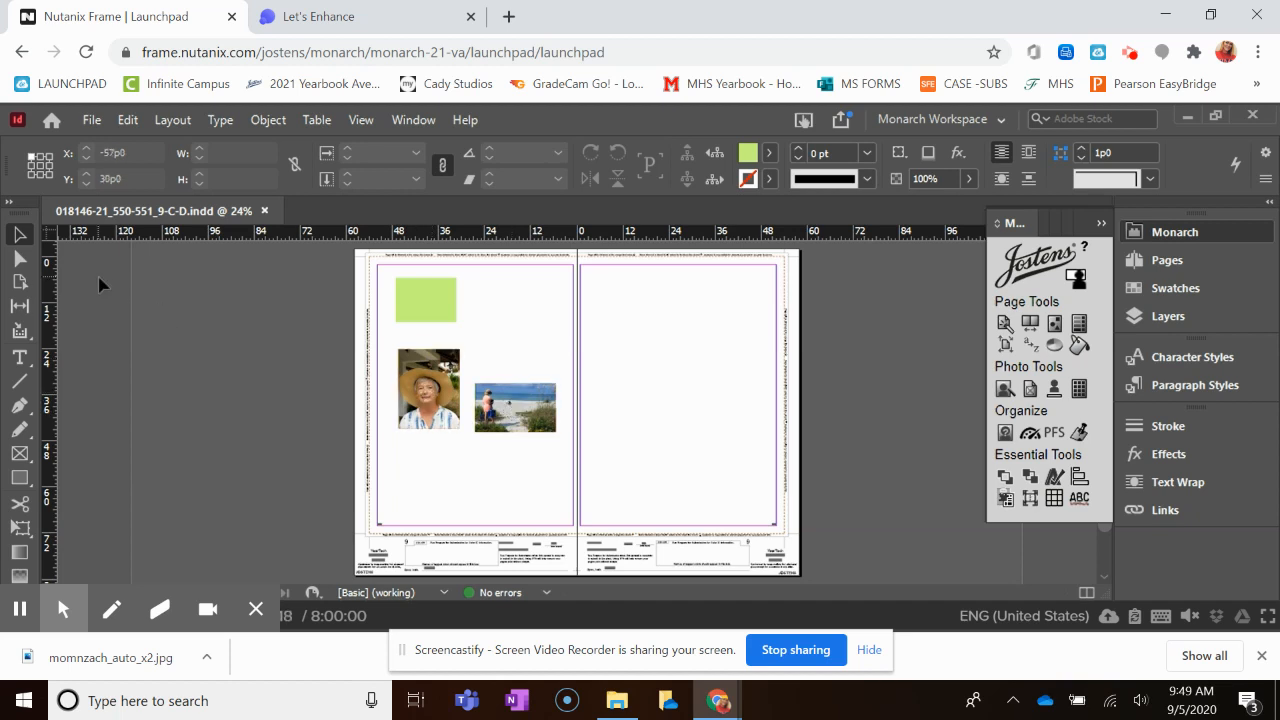
pyautogui.moveTo(24, 400)
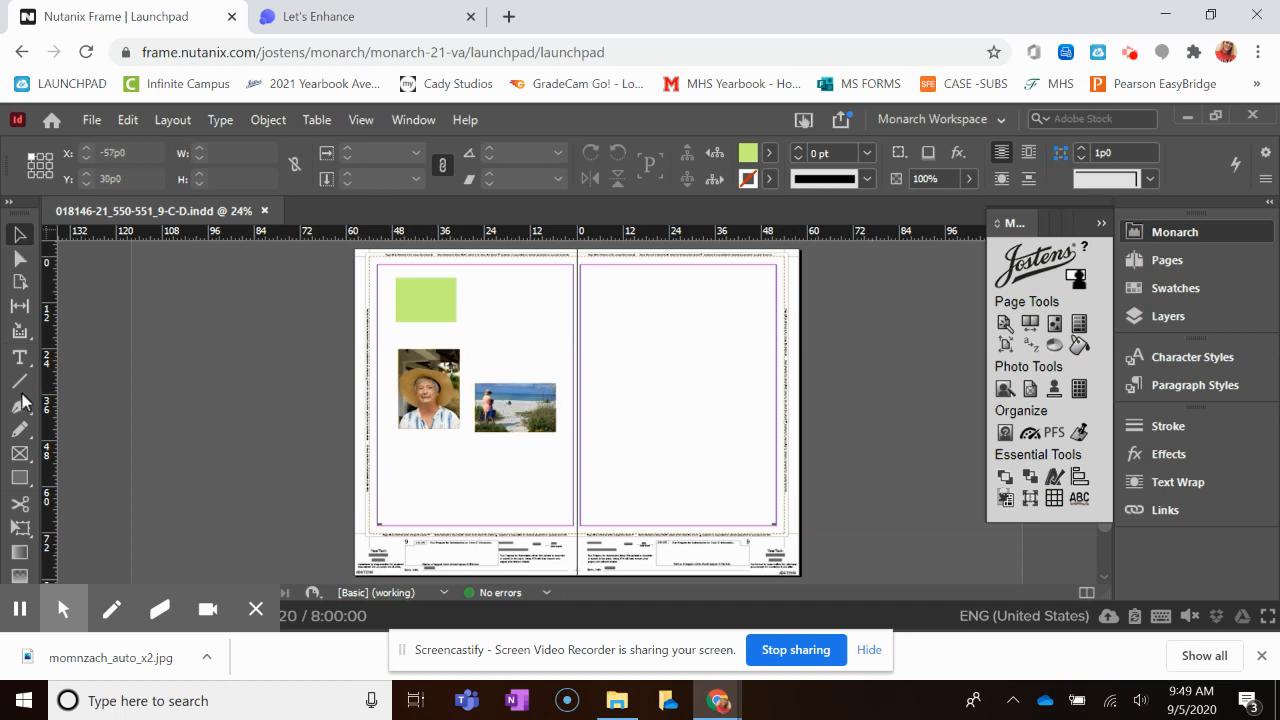
pyautogui.moveTo(18, 476)
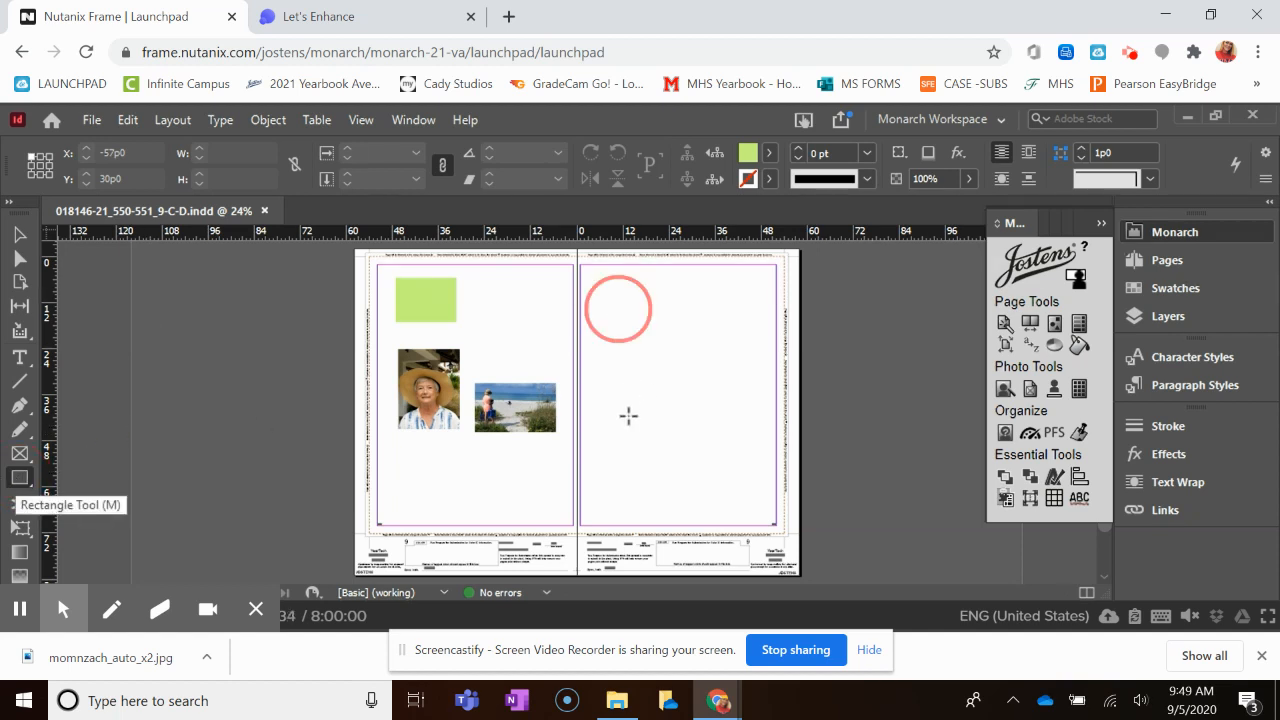
# Draw a green rectangle near the top of the right-hand page with the Rectangle Tool.
pyautogui.moveTo(618, 308); pyautogui.dragTo(628, 422)
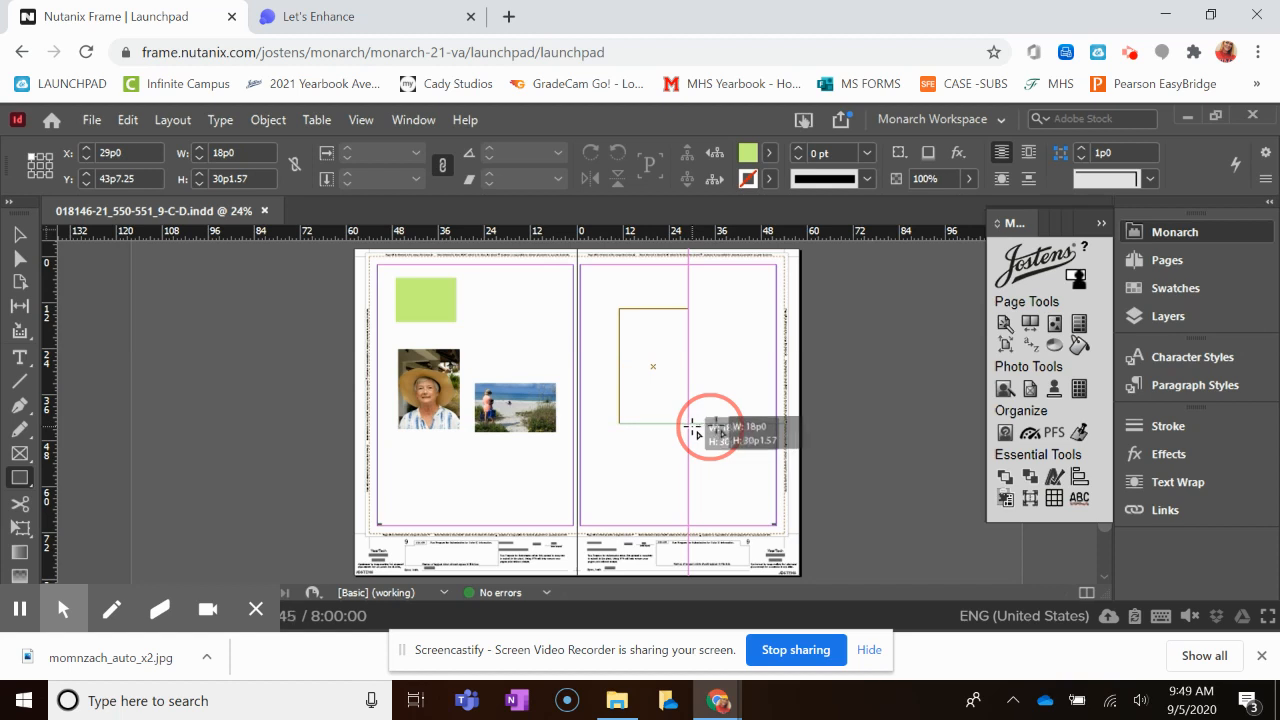
pyautogui.moveTo(696, 432); pyautogui.dragTo(724, 424)
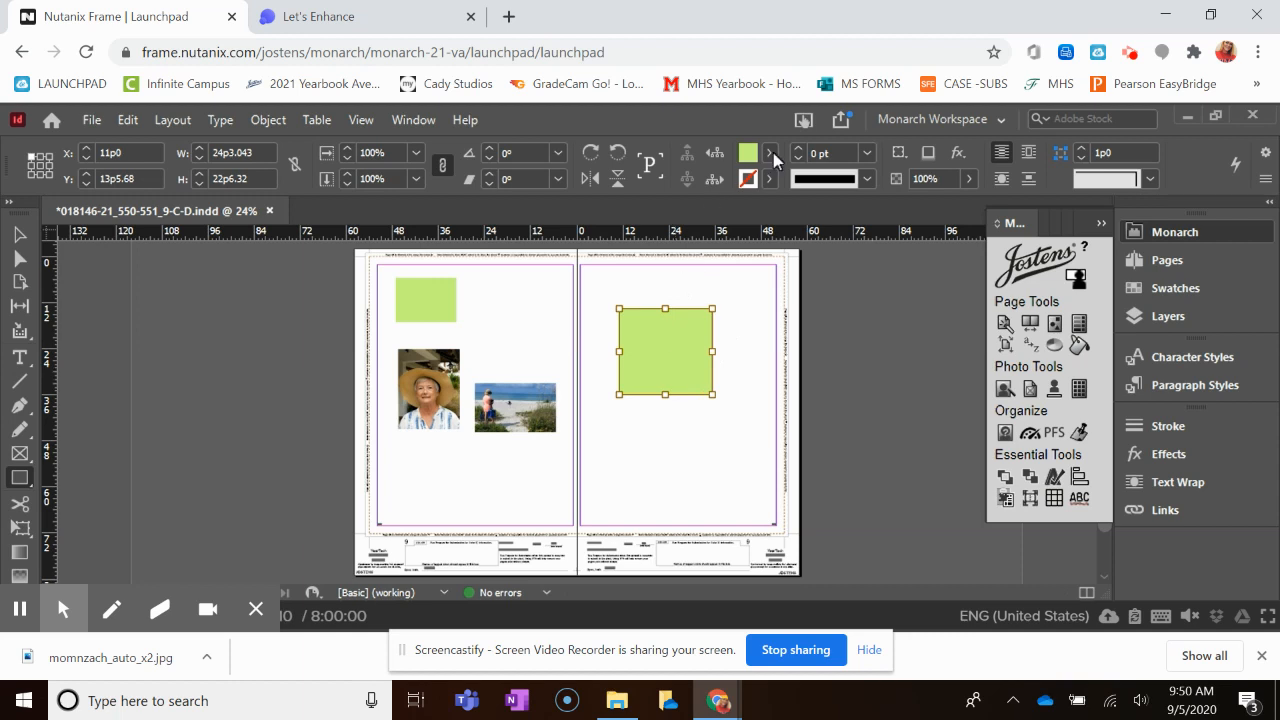
pyautogui.moveTo(772, 152)
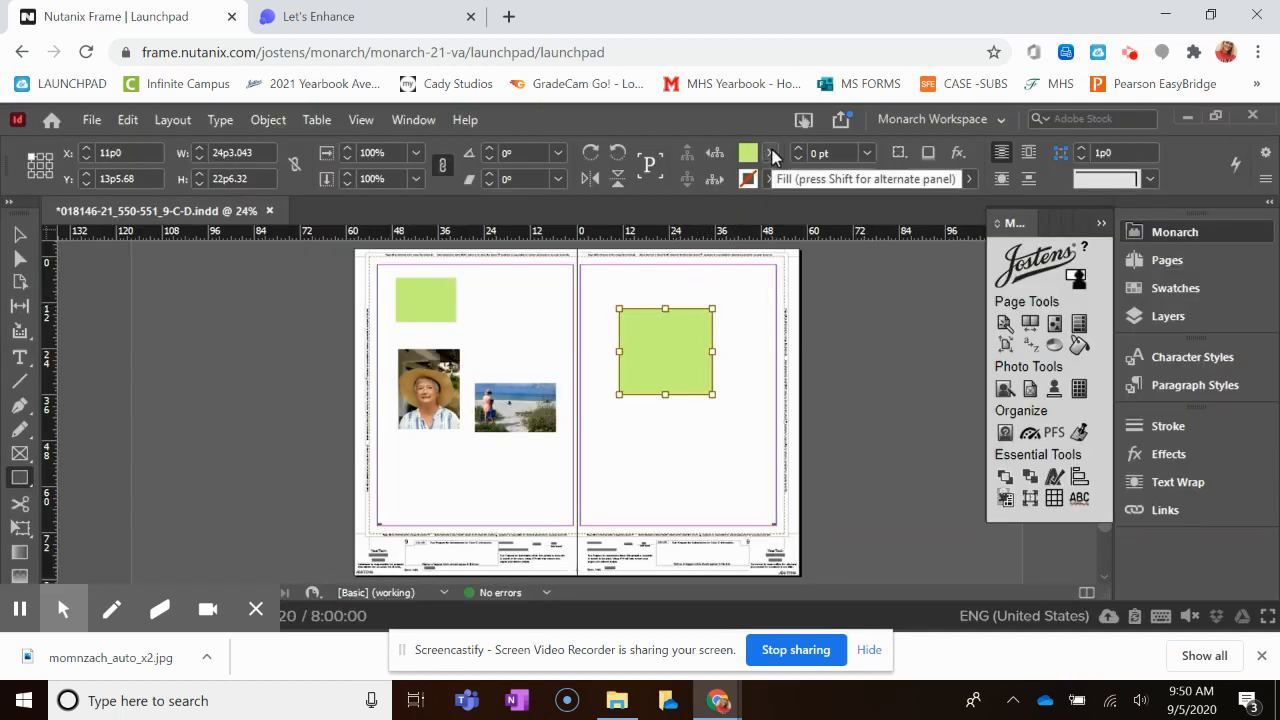
# Show the fill colour swatches (TR Maize, Crimson, Blue) for the new rectangle.
pyautogui.click(772, 152)
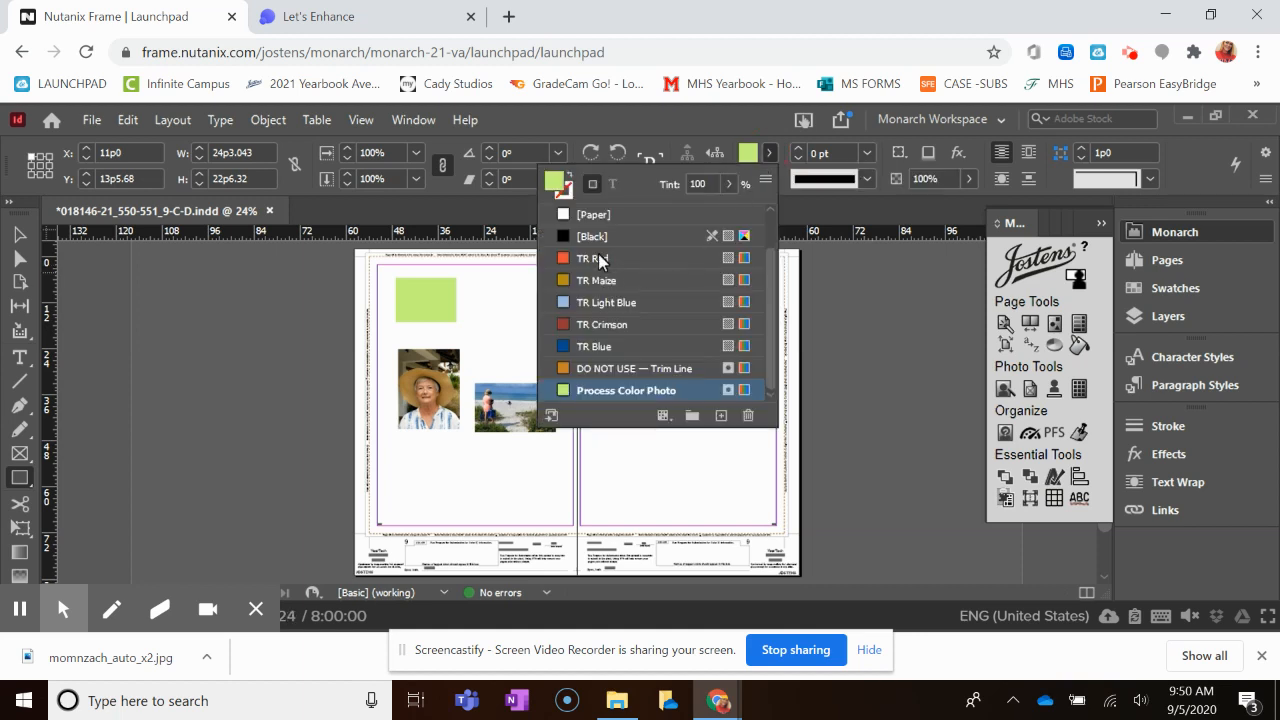
pyautogui.moveTo(604, 342)
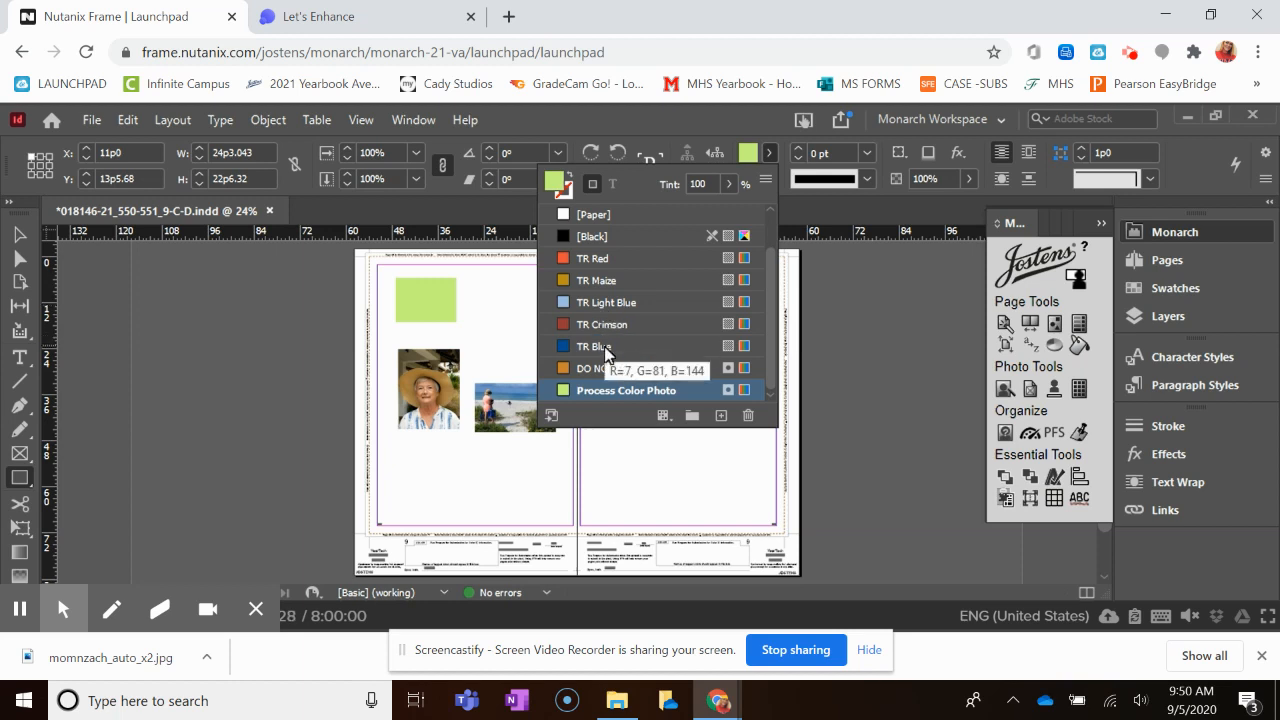
pyautogui.moveTo(604, 288)
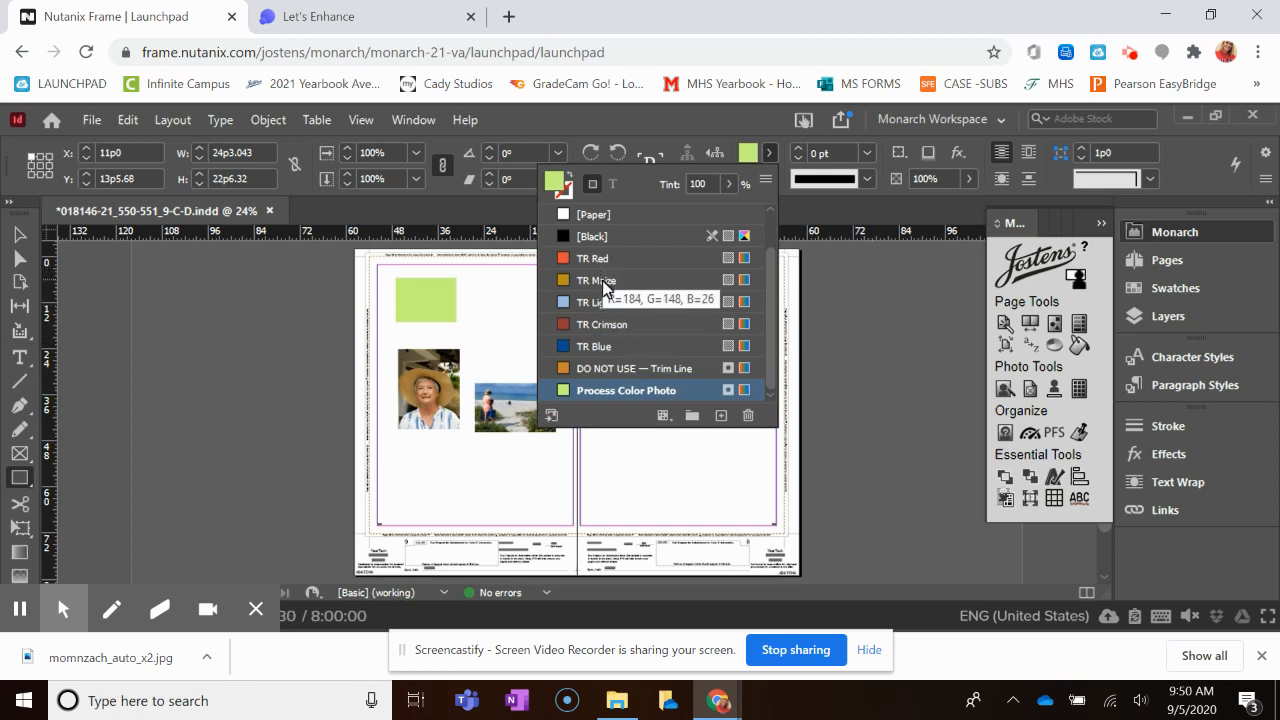
pyautogui.moveTo(616, 384)
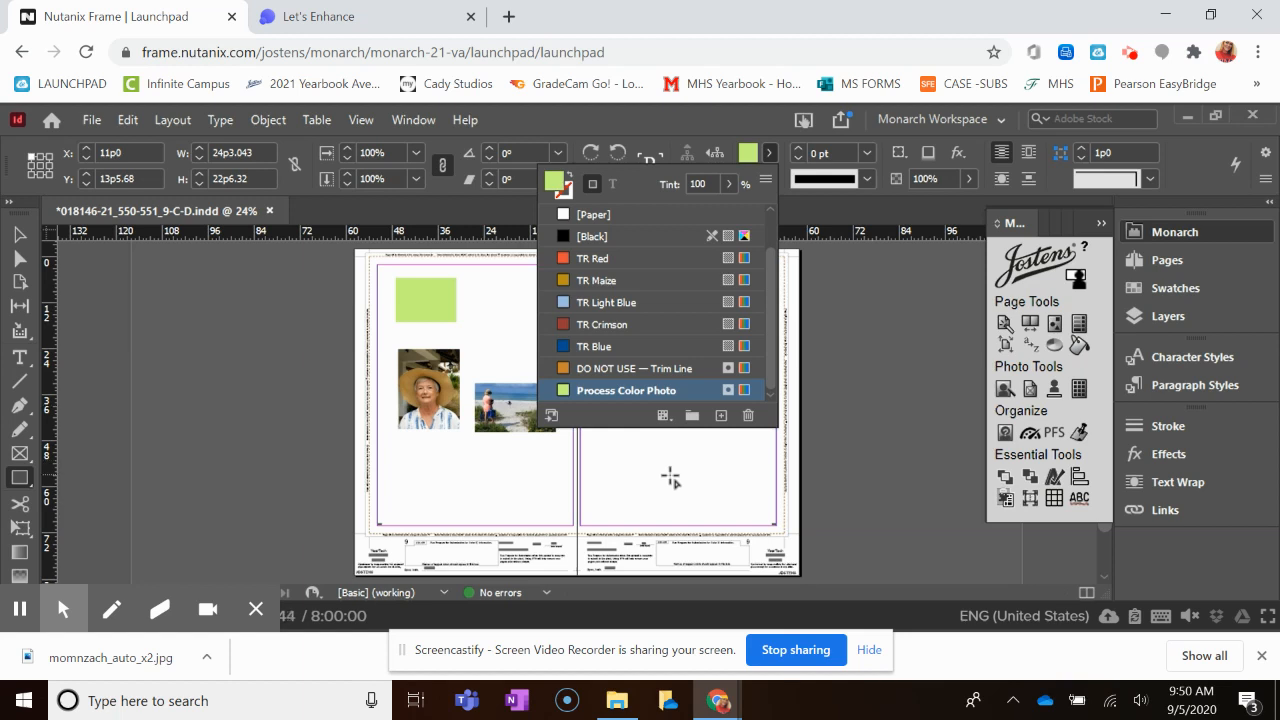
pyautogui.moveTo(890, 376)
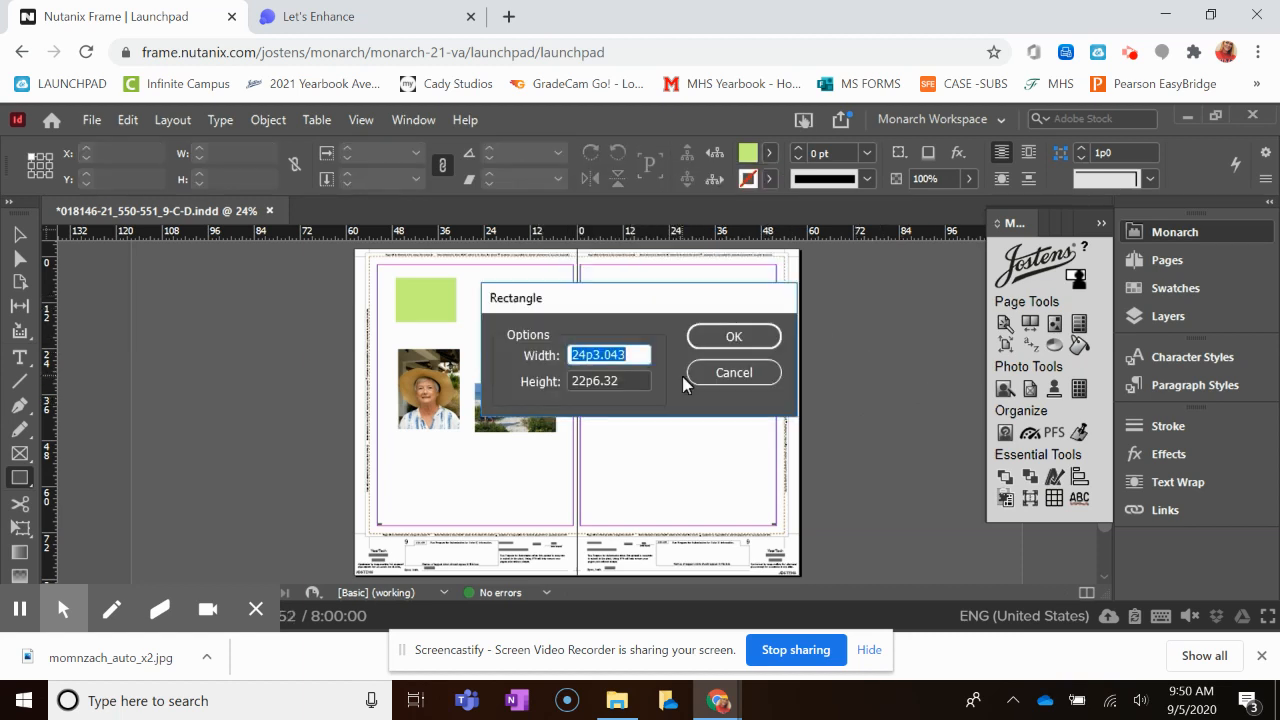
# Cancel the Rectangle size dialog, leaving the single green square on the right page.
pyautogui.click(732, 336)
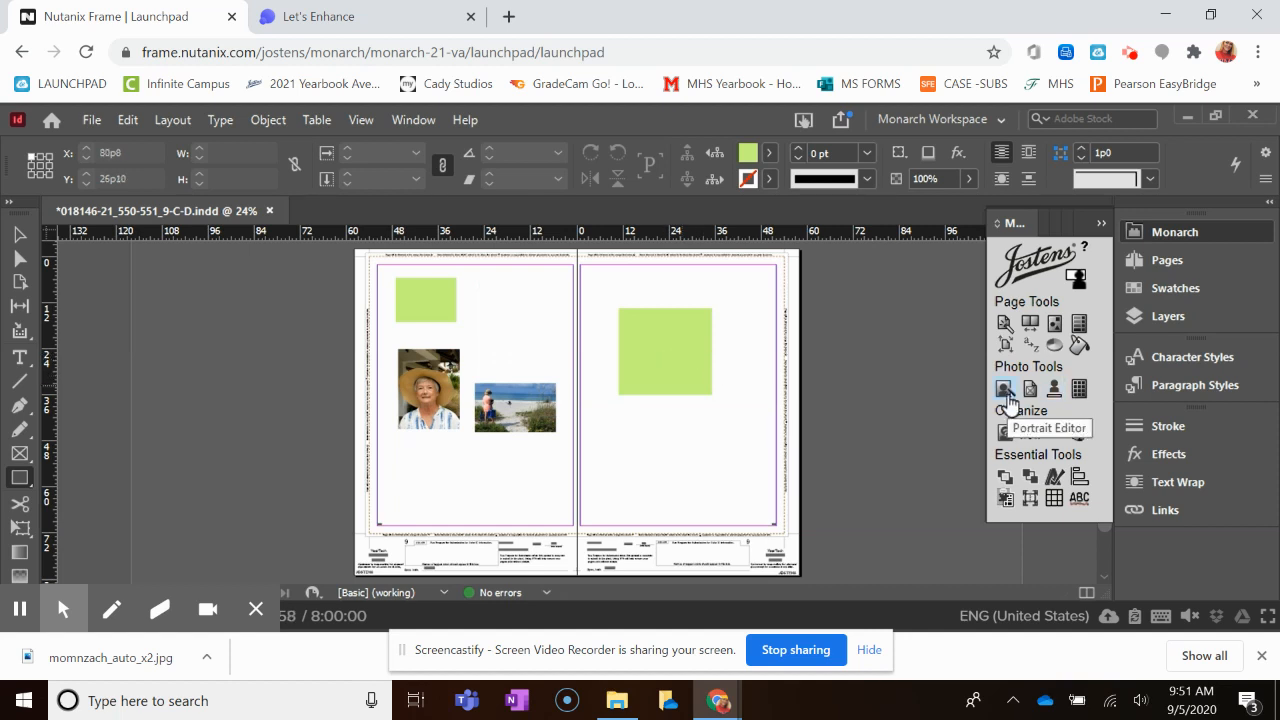
pyautogui.moveTo(1030, 388)
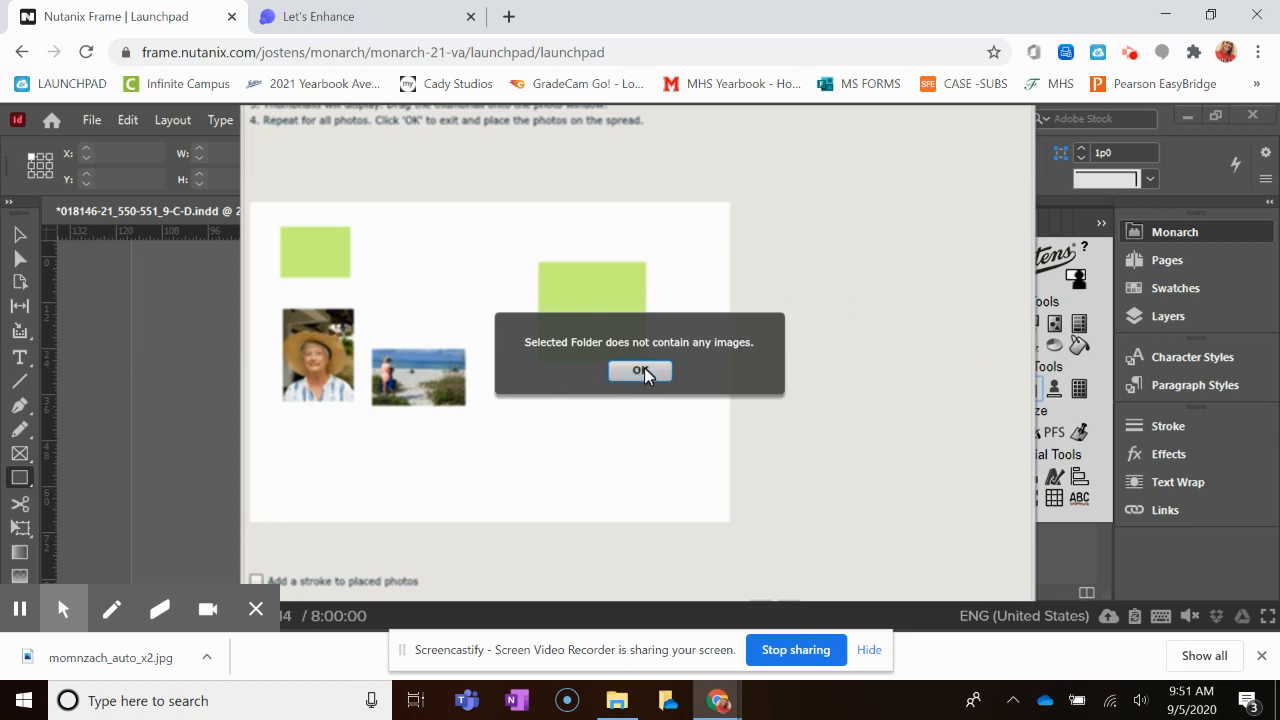
# Dismiss the no-images notice and set the Picture Placer photo source to the Image Library.
pyautogui.click(640, 370)
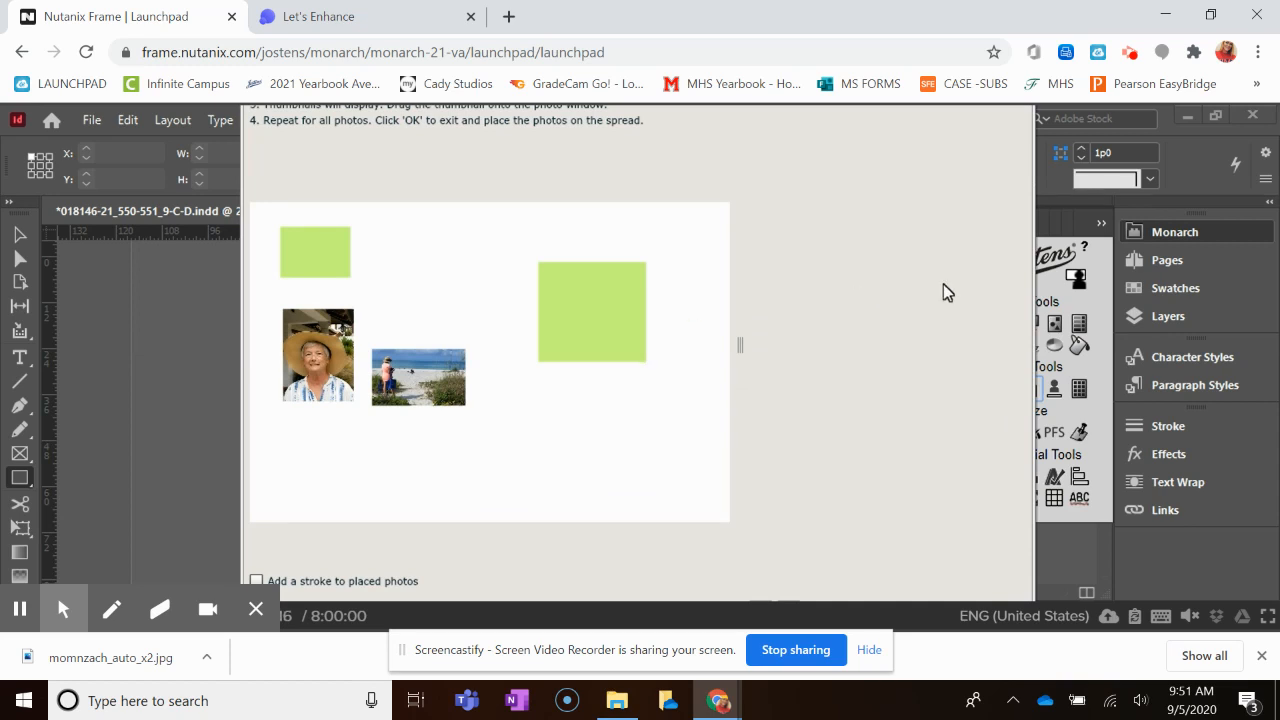
pyautogui.moveTo(1020, 328)
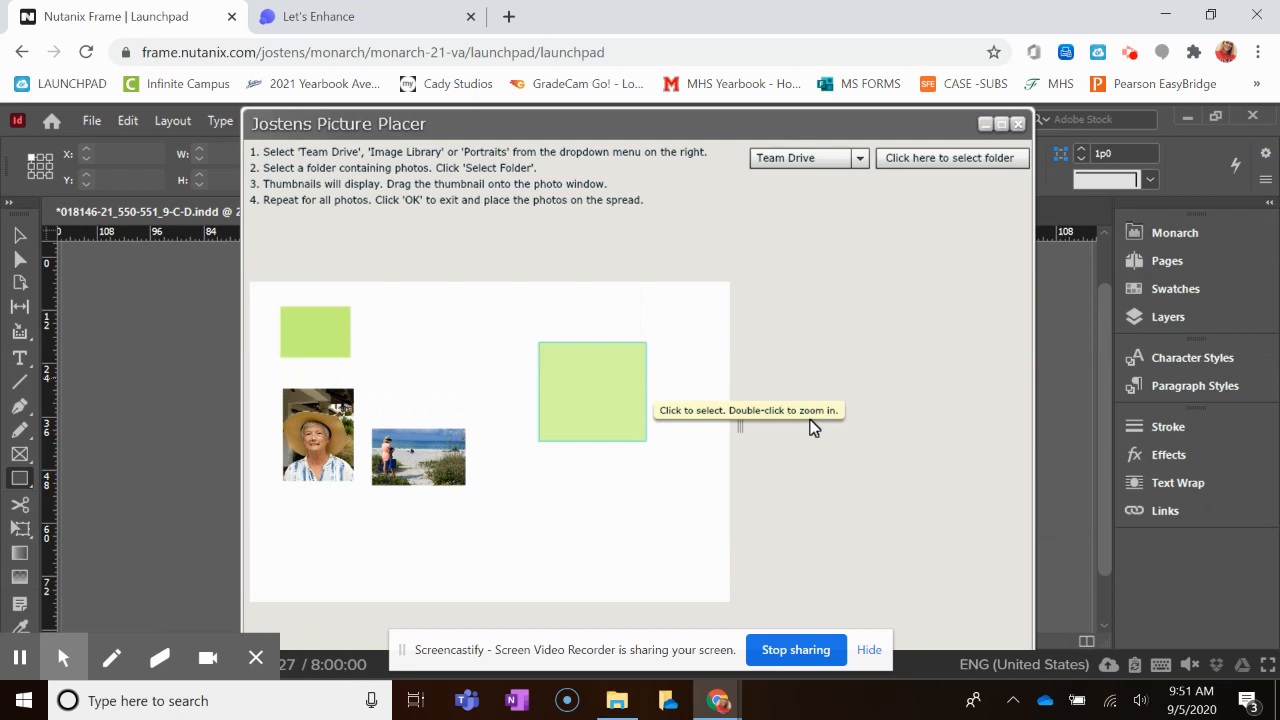
pyautogui.click(592, 390)
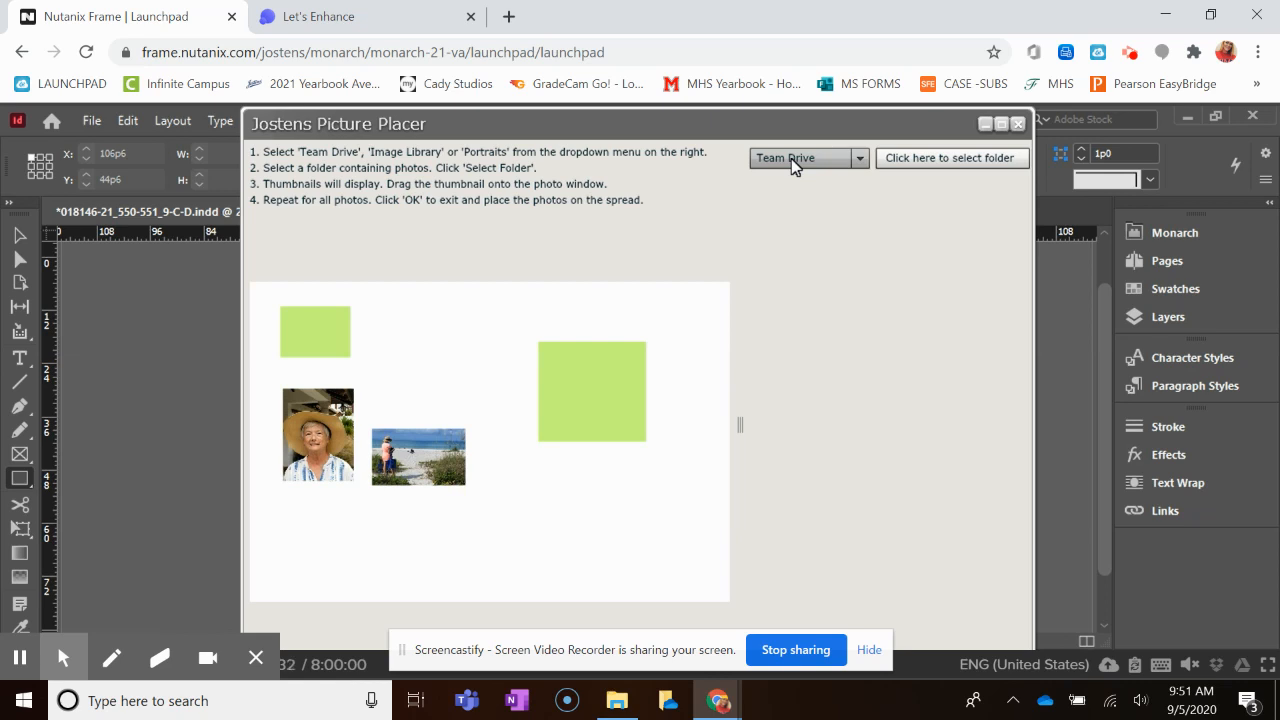
pyautogui.click(858, 156)
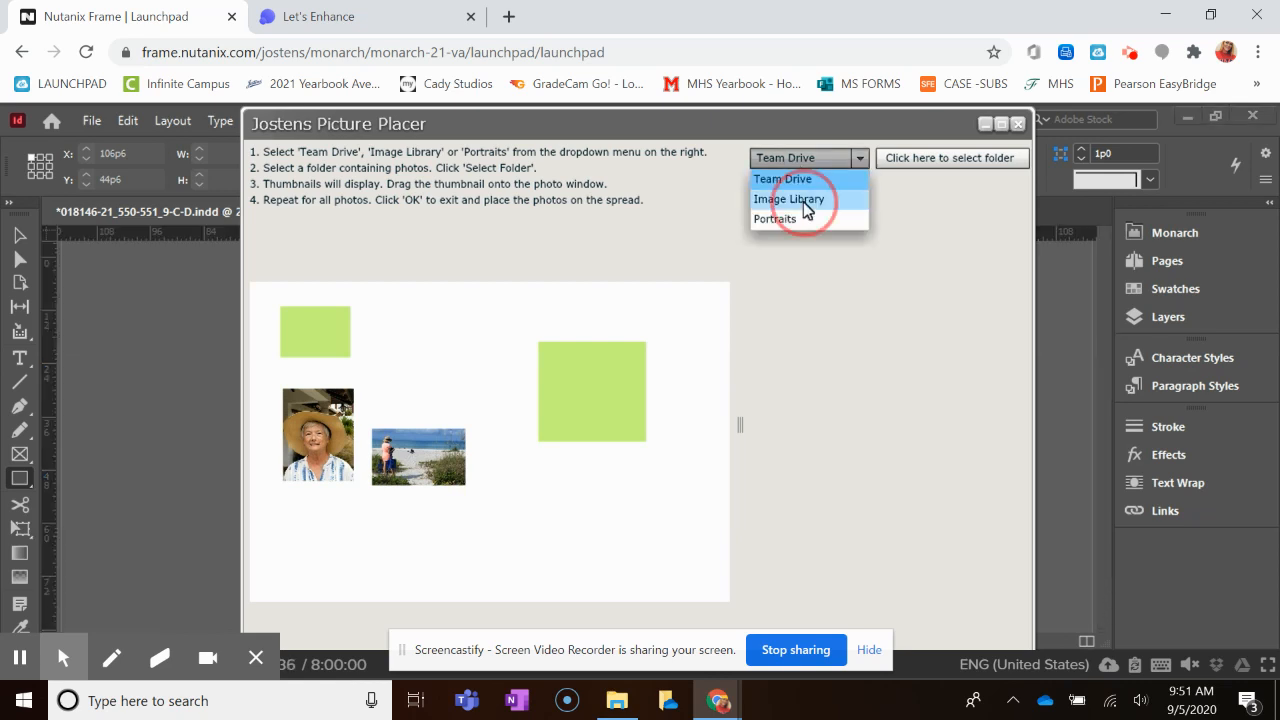
pyautogui.click(788, 200)
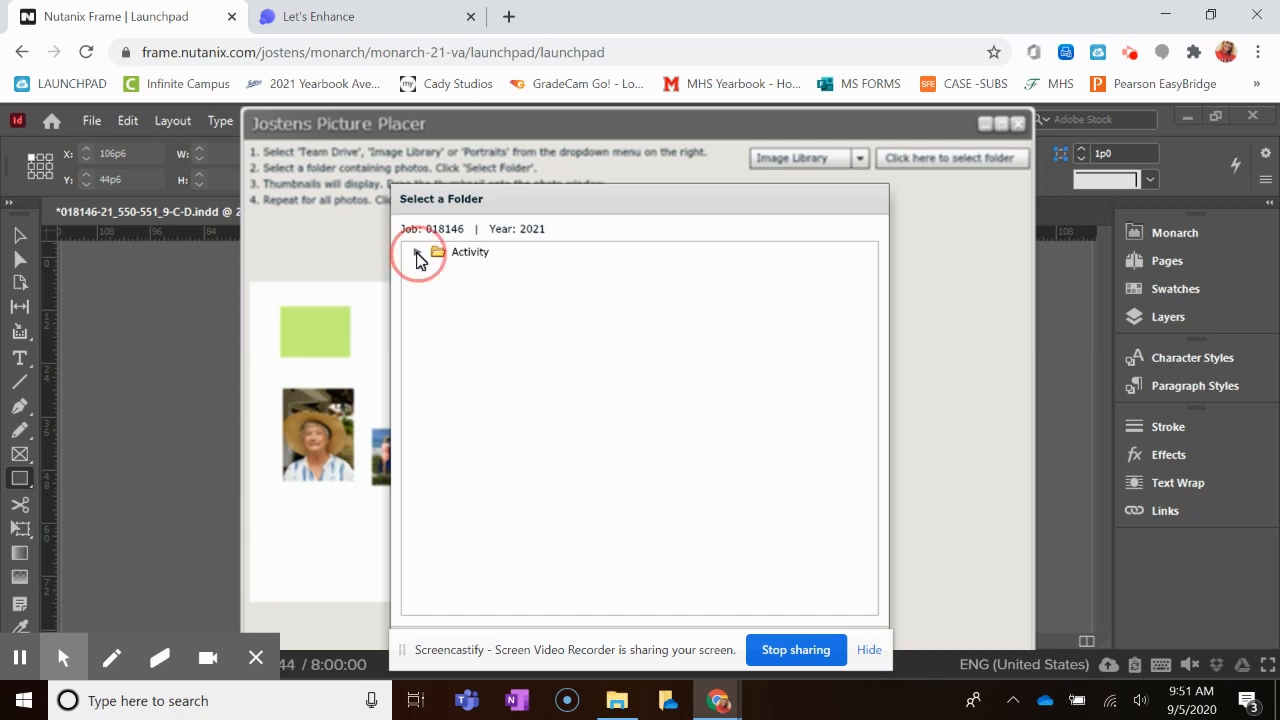
# Expand the Activity folder and scroll through its subfolders in the folder chooser.
pyautogui.click(418, 252)
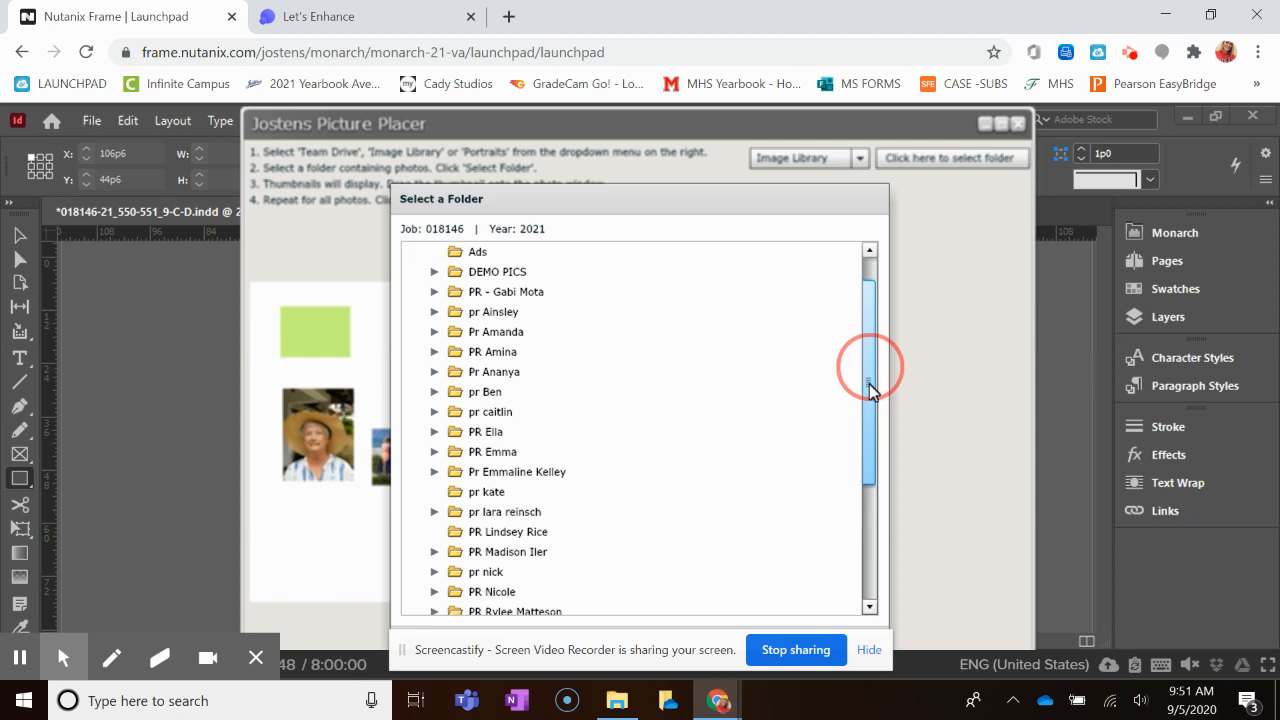
pyautogui.scroll(-3)
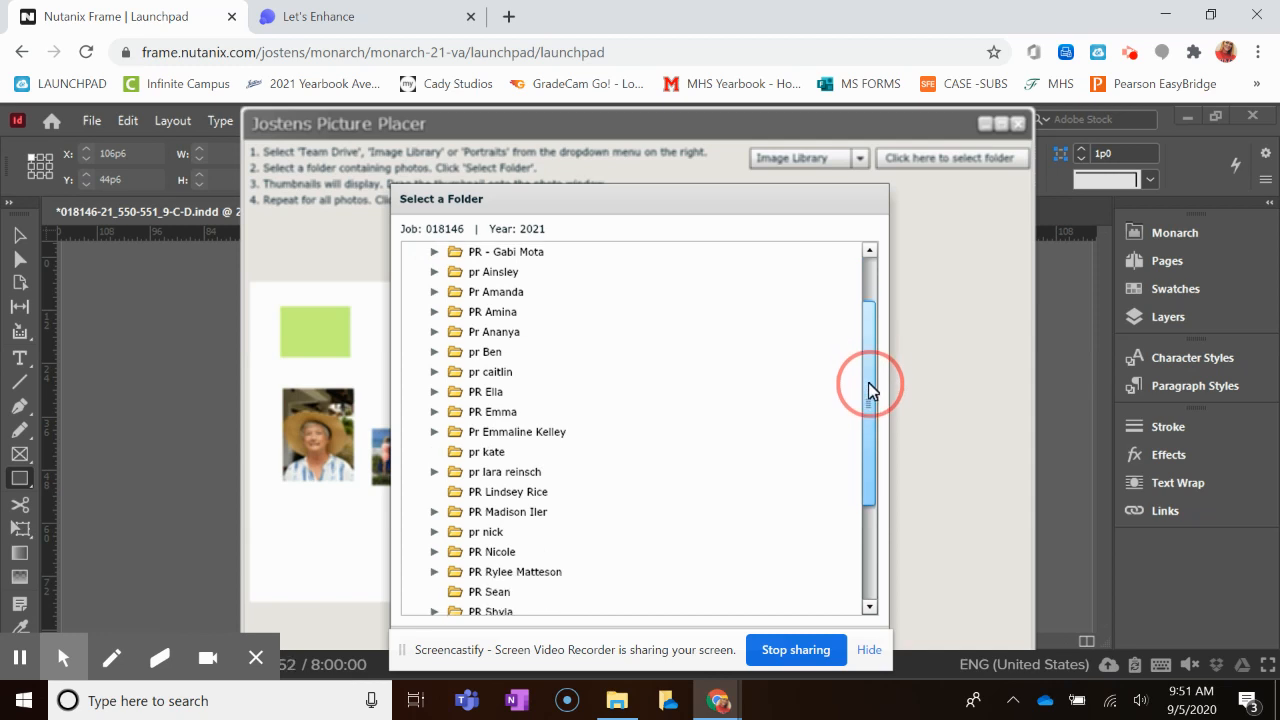
pyautogui.scroll(-3)
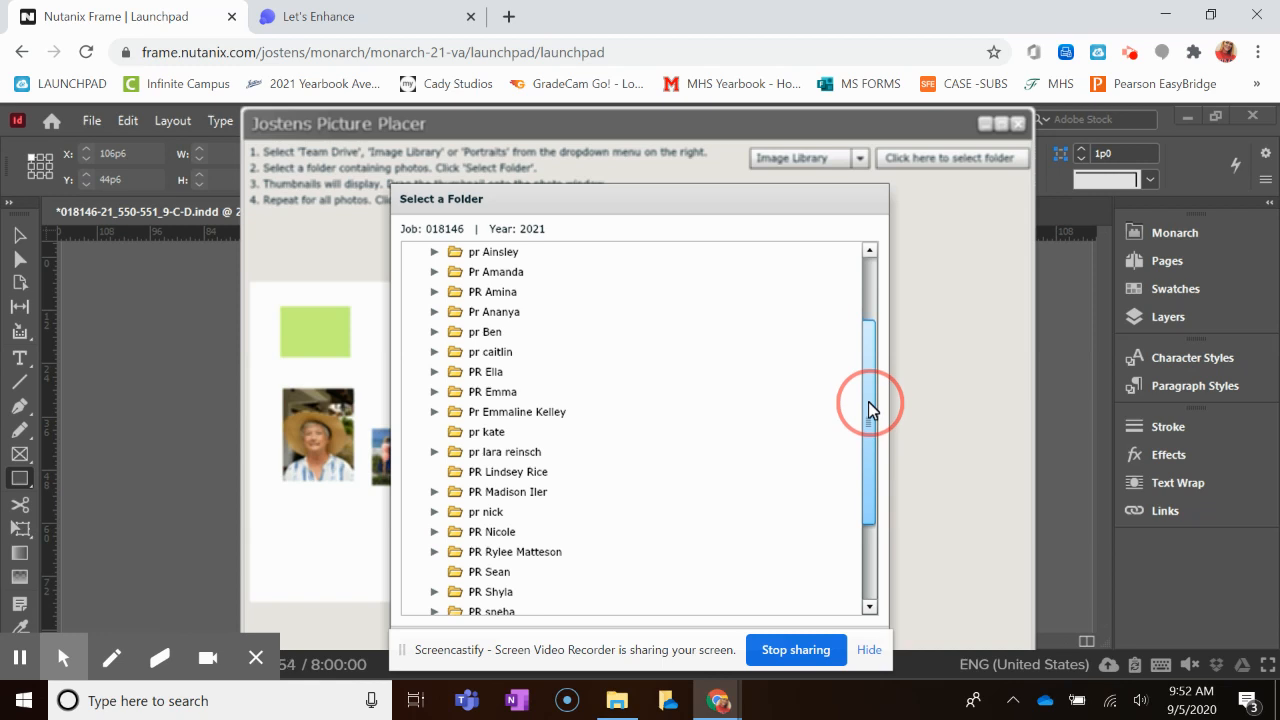
pyautogui.scroll(-3)
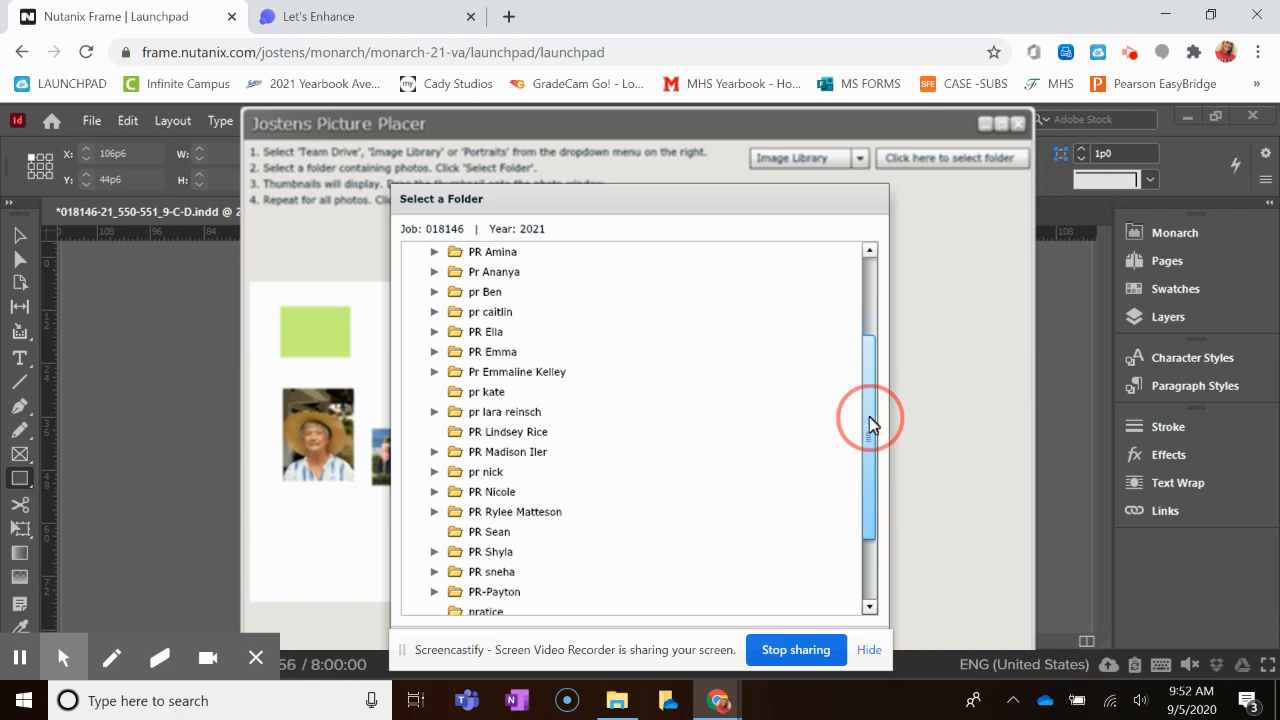
pyautogui.scroll(-3)
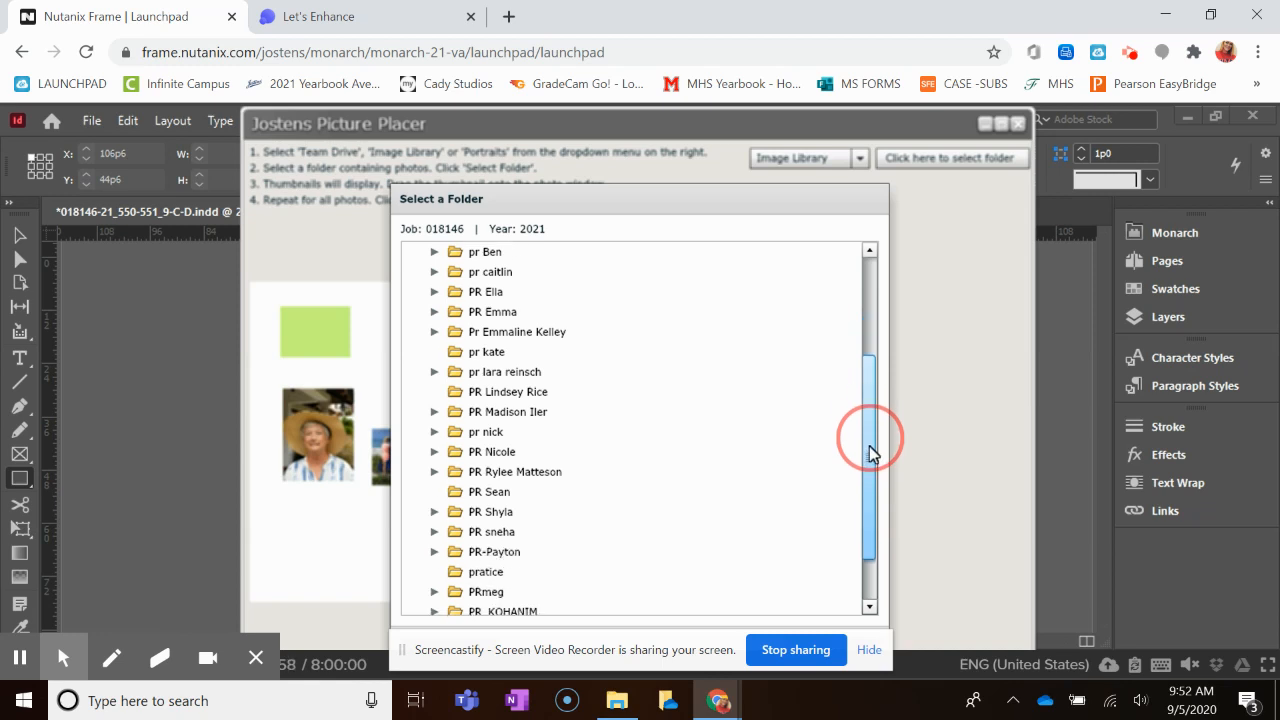
pyautogui.scroll(-3)
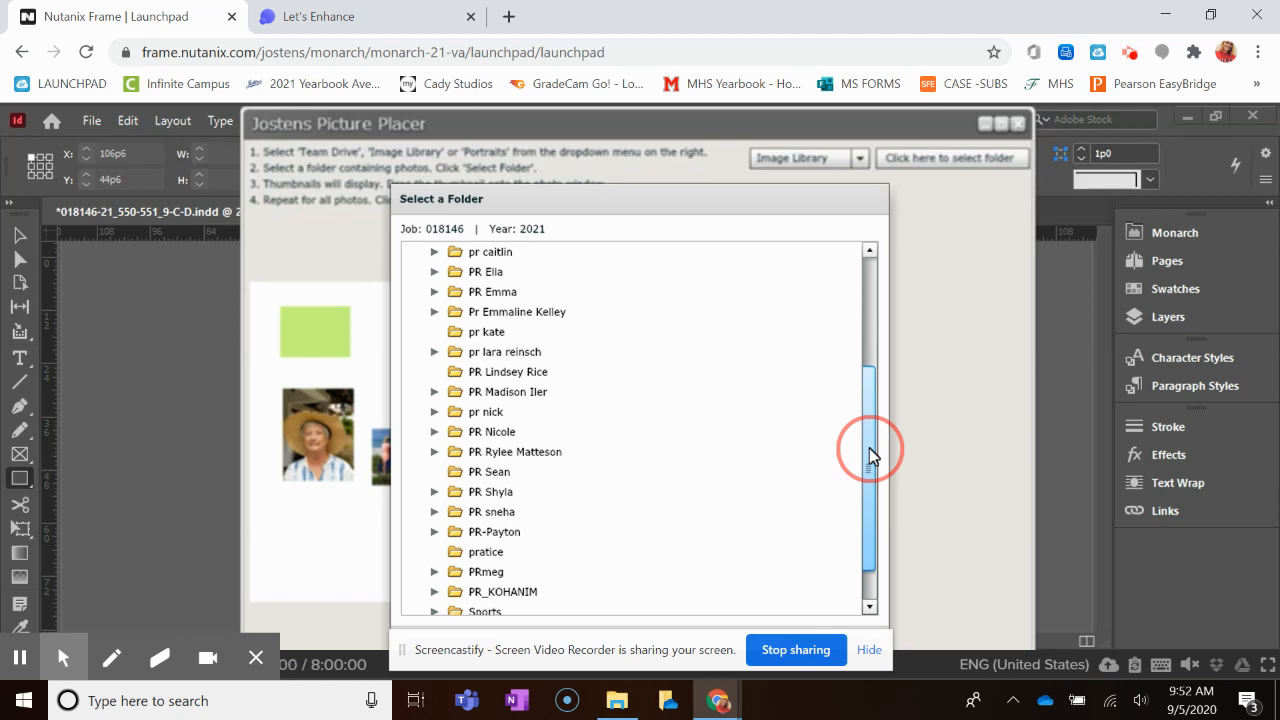
pyautogui.scroll(-3)
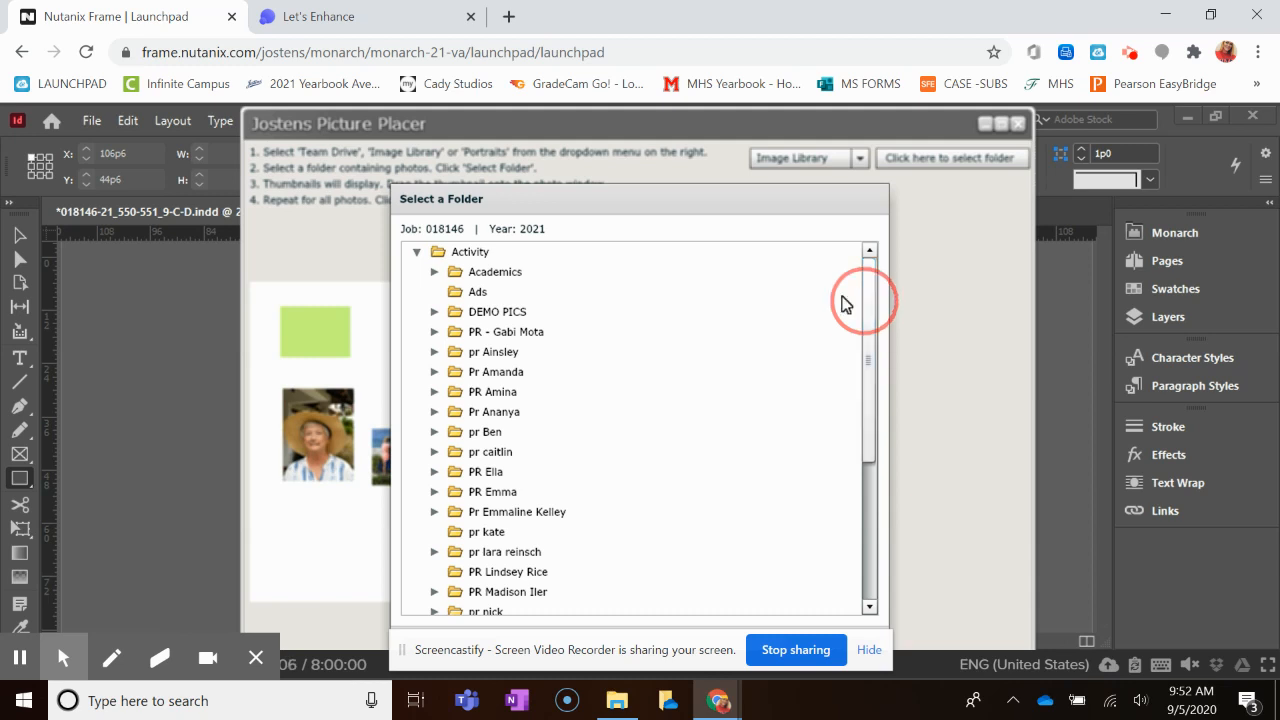
# Expand DEMO PICS and select KOHANIM DEMO PICS as the photo source folder, listing its images.
pyautogui.click(436, 312)
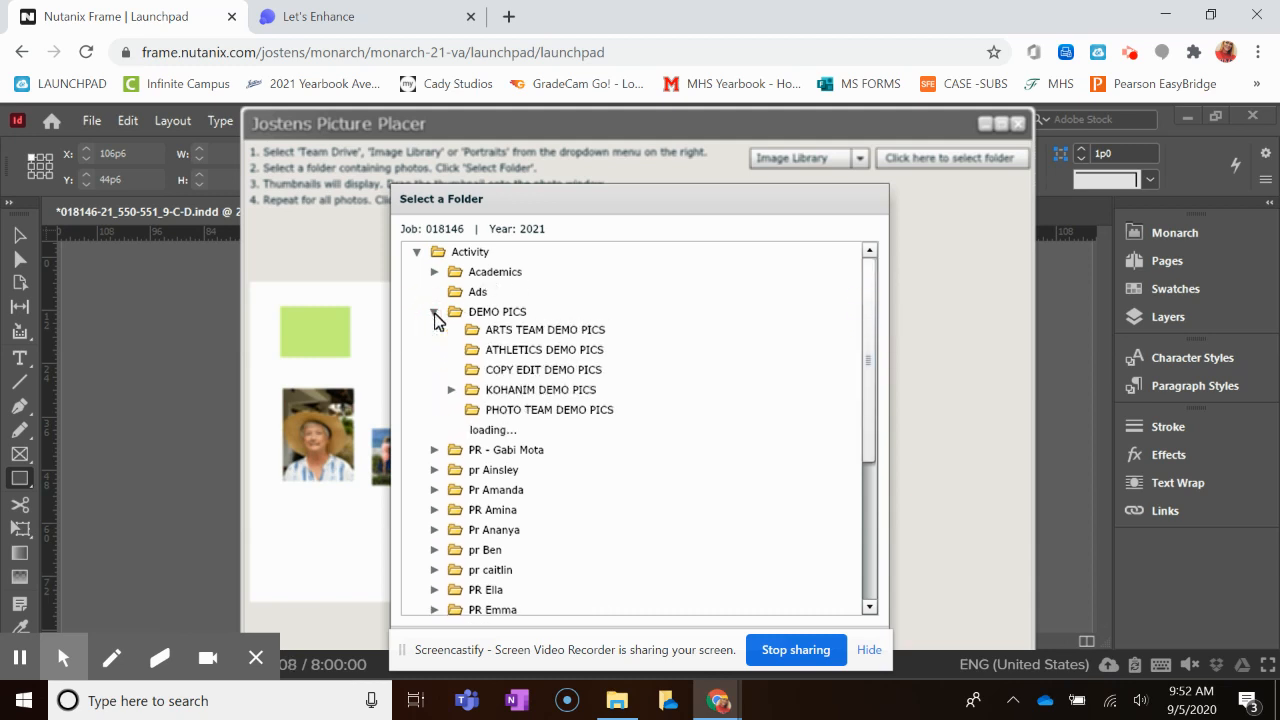
pyautogui.click(456, 312)
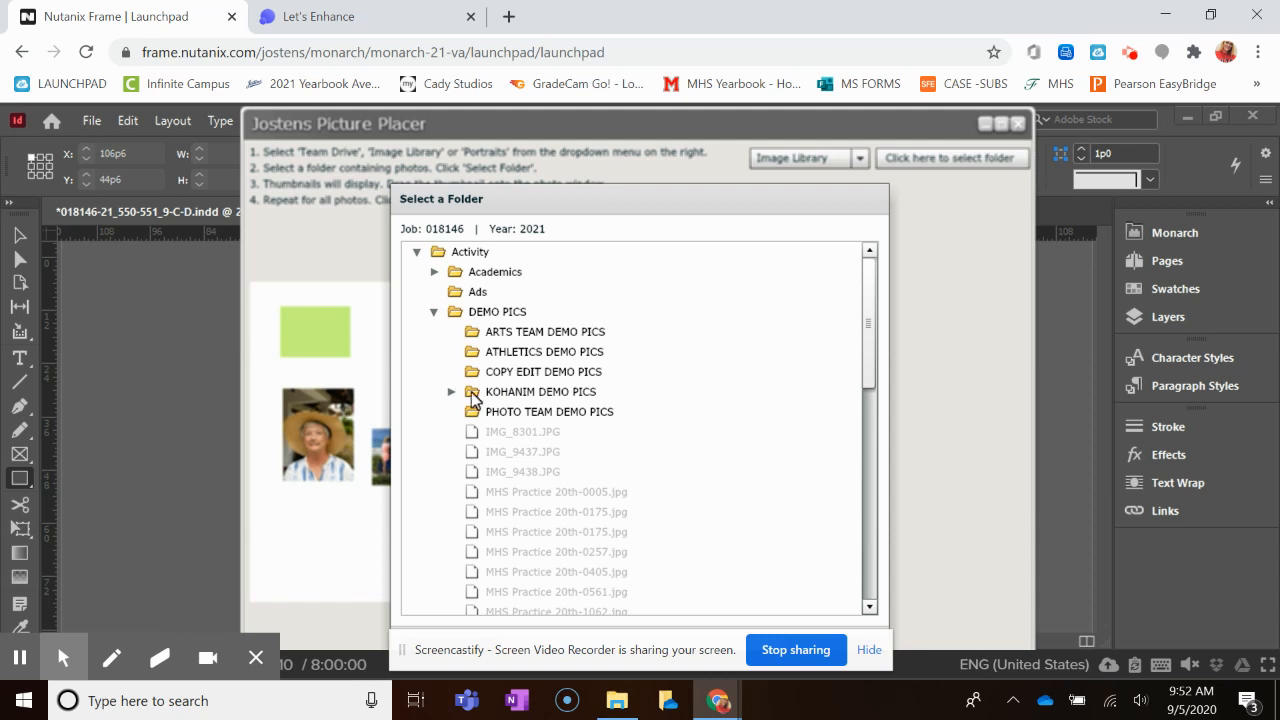
pyautogui.click(540, 390)
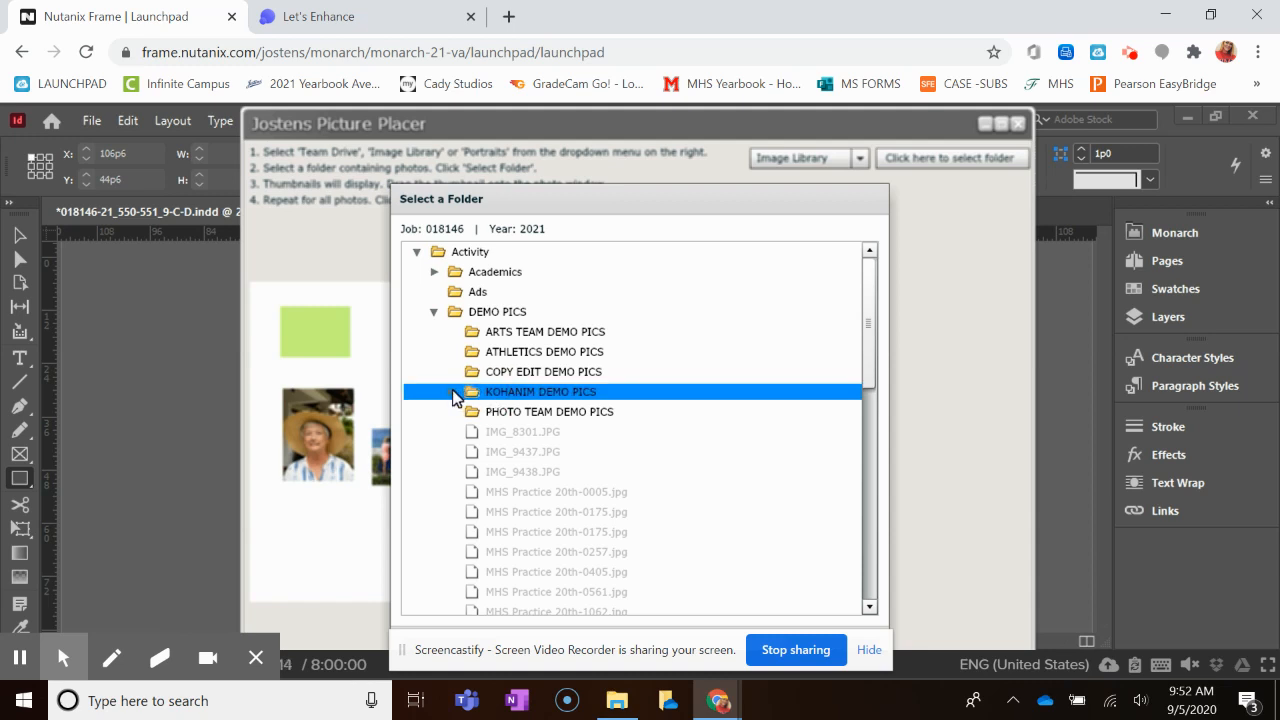
pyautogui.click(454, 390)
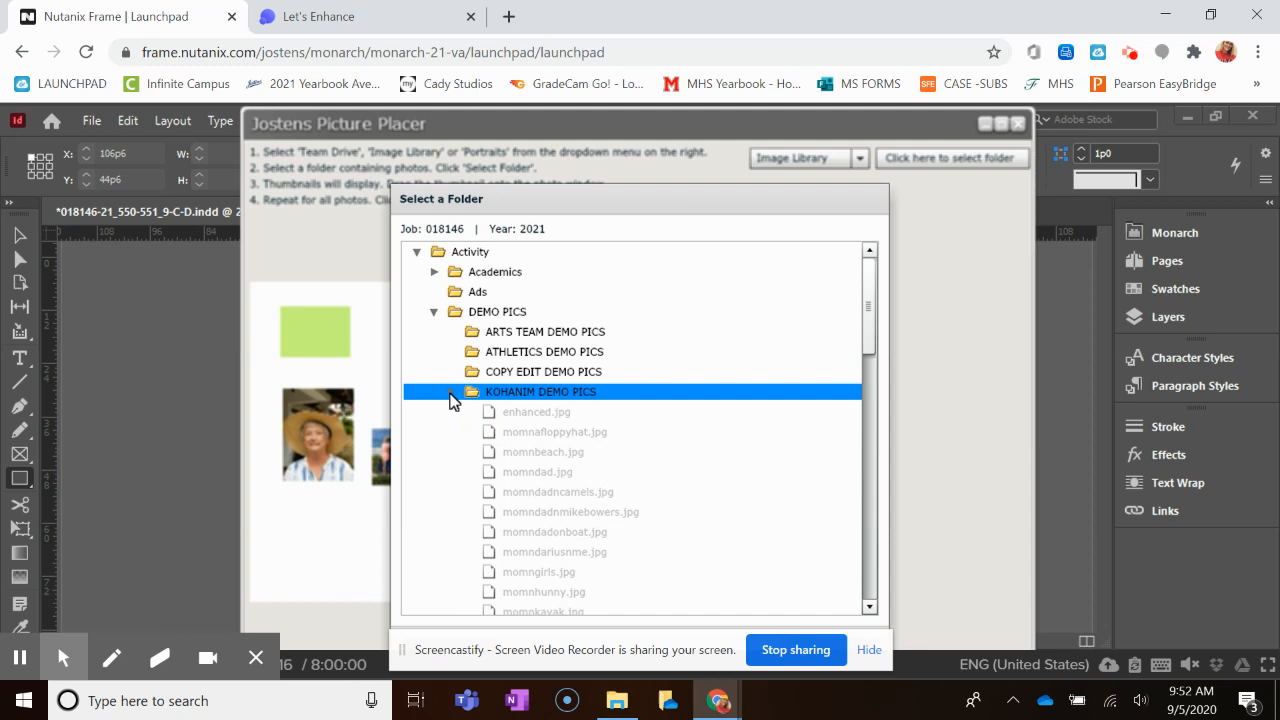
pyautogui.moveTo(584, 402)
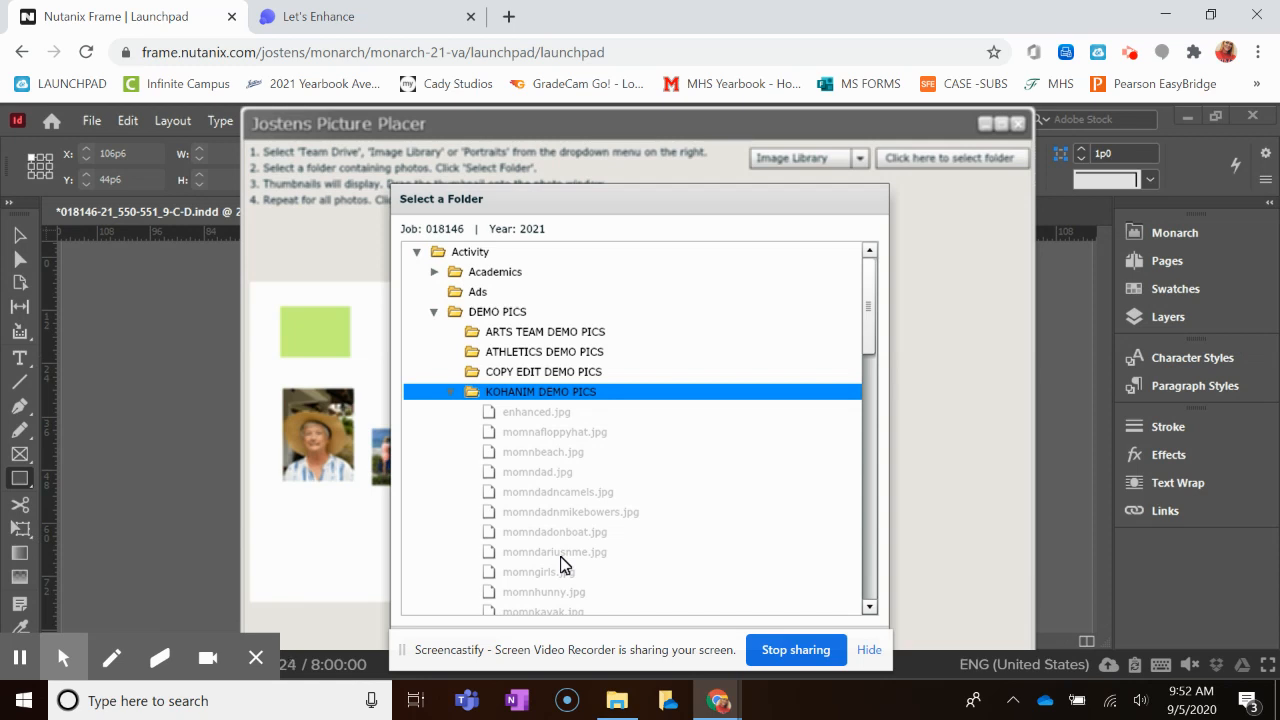
pyautogui.moveTo(888, 688)
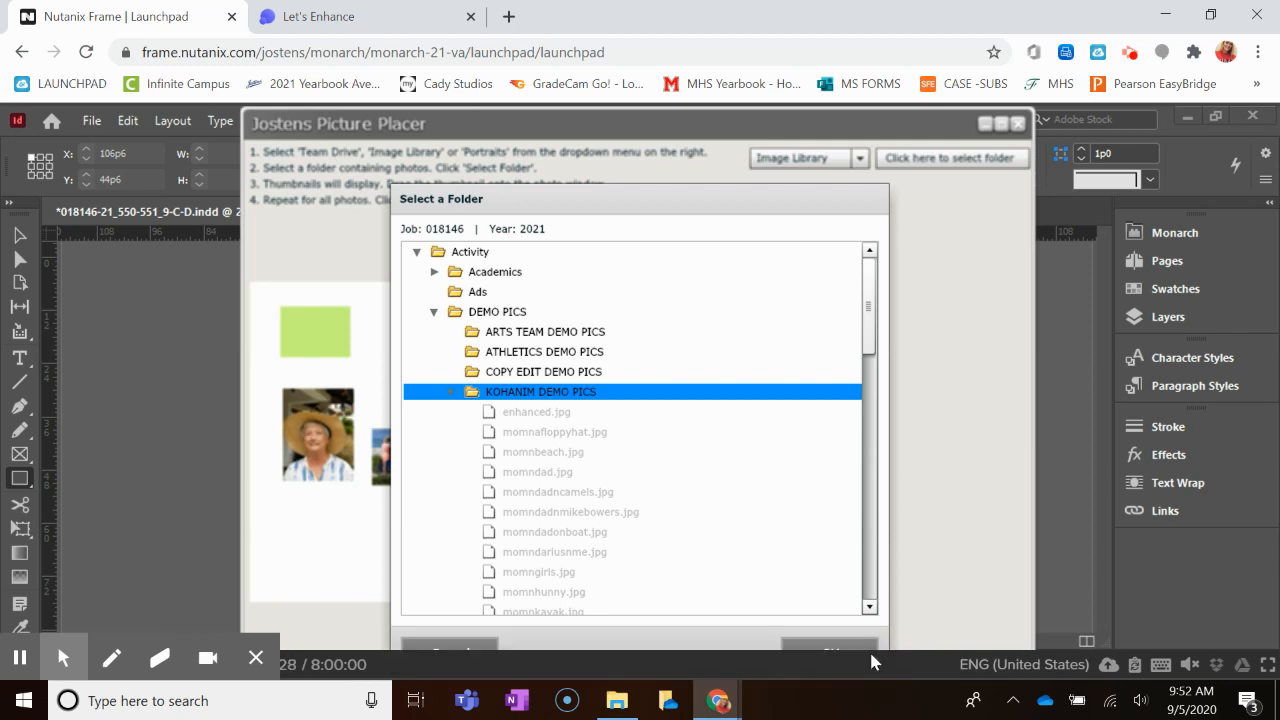
pyautogui.moveTo(1268, 664)
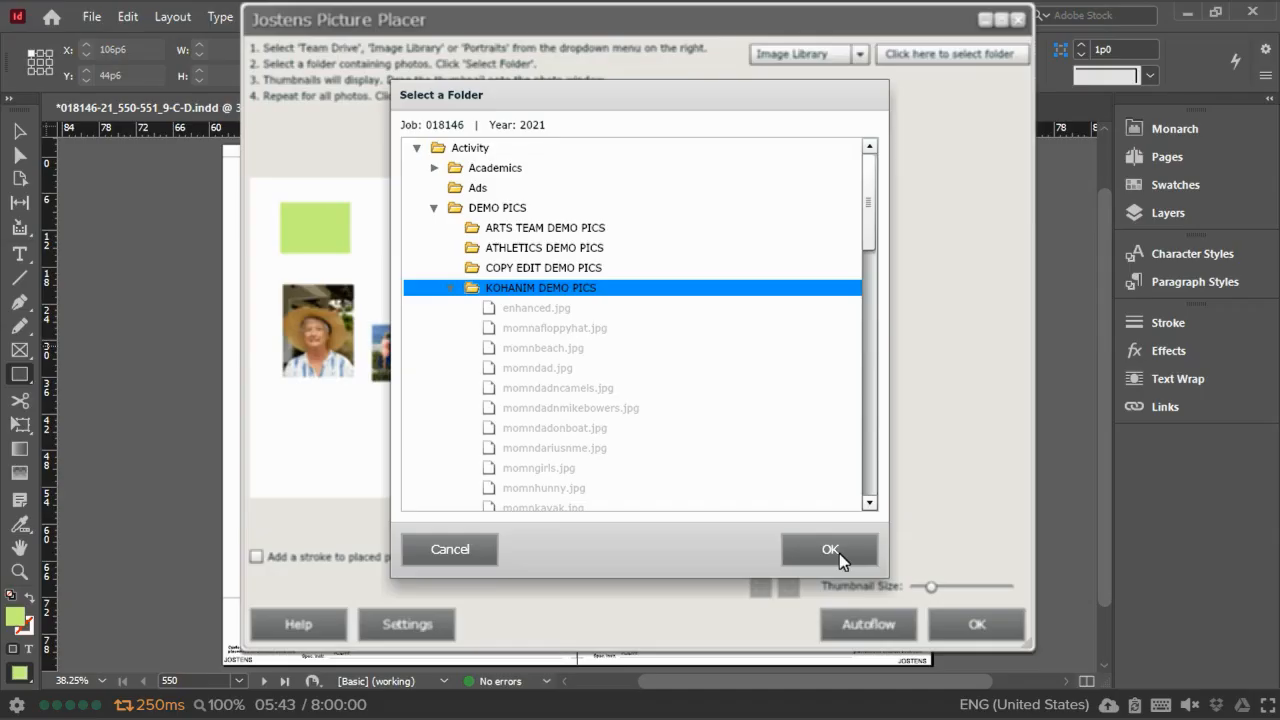
# Load the KOHANIM DEMO PICS thumbnails and scroll to later photos like mommykayak and tgiving.
pyautogui.click(830, 548)
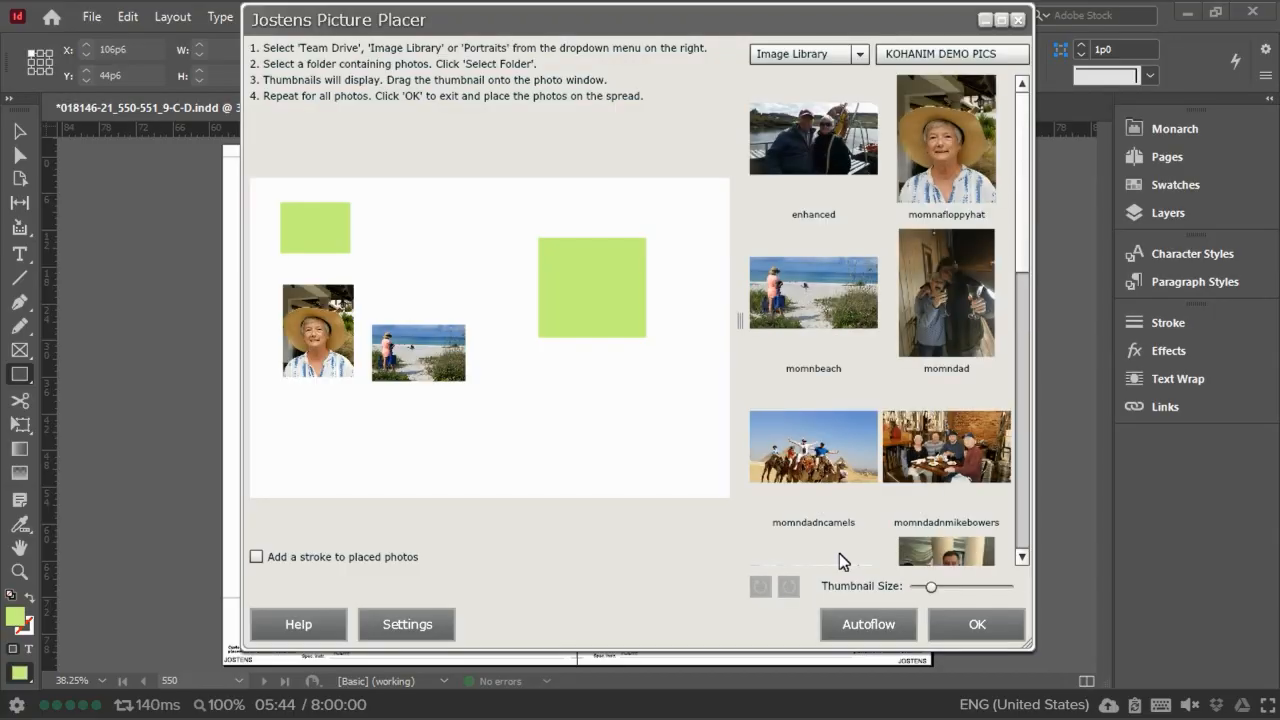
pyautogui.moveTo(492, 300)
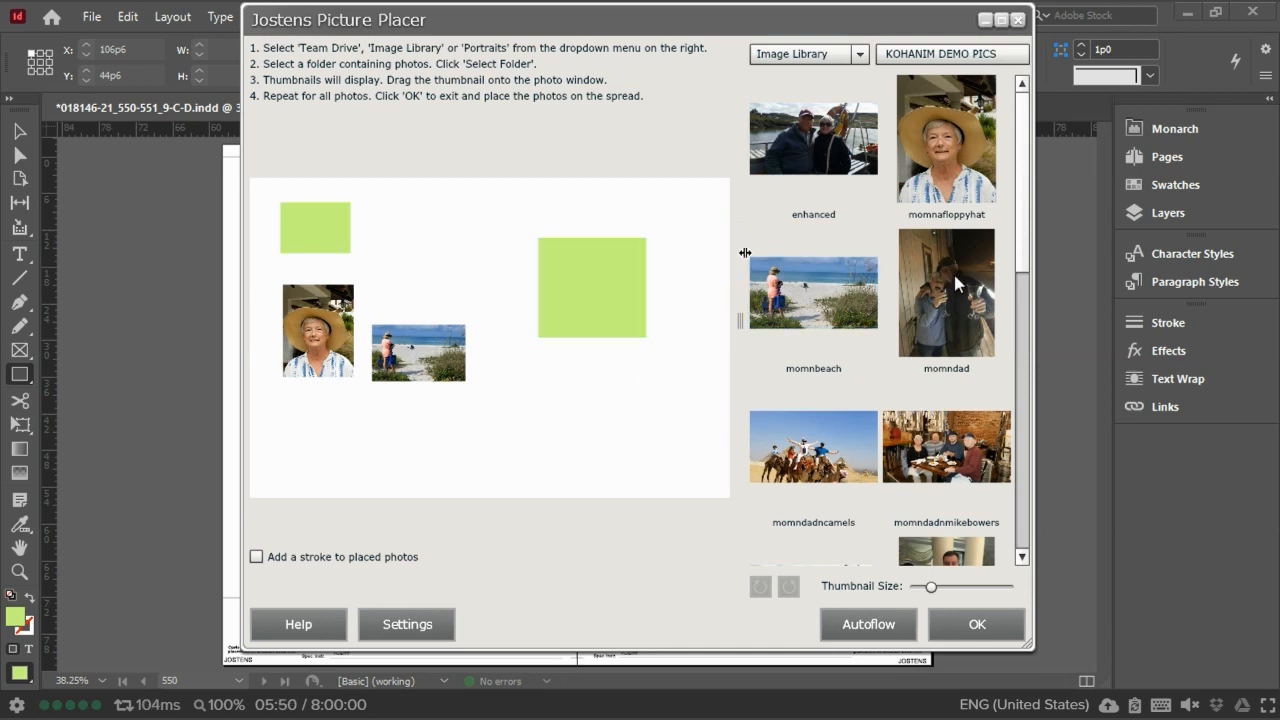
pyautogui.scroll(-3)
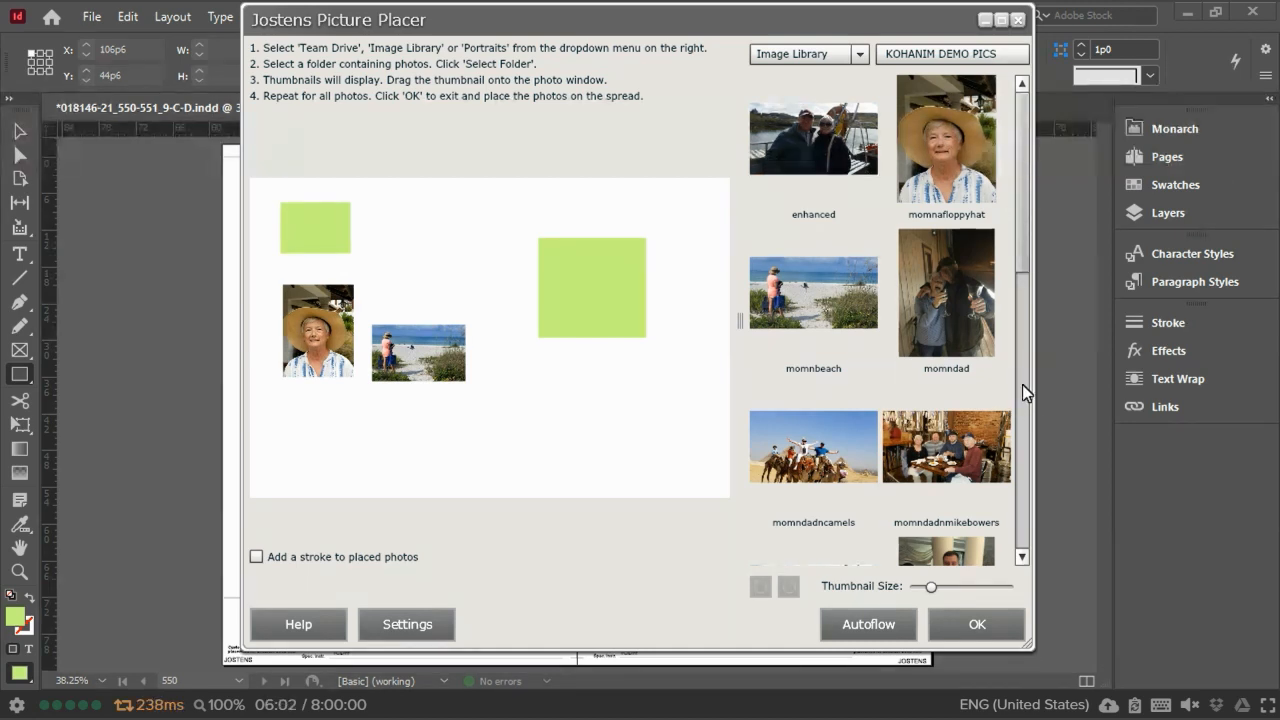
pyautogui.scroll(-3)
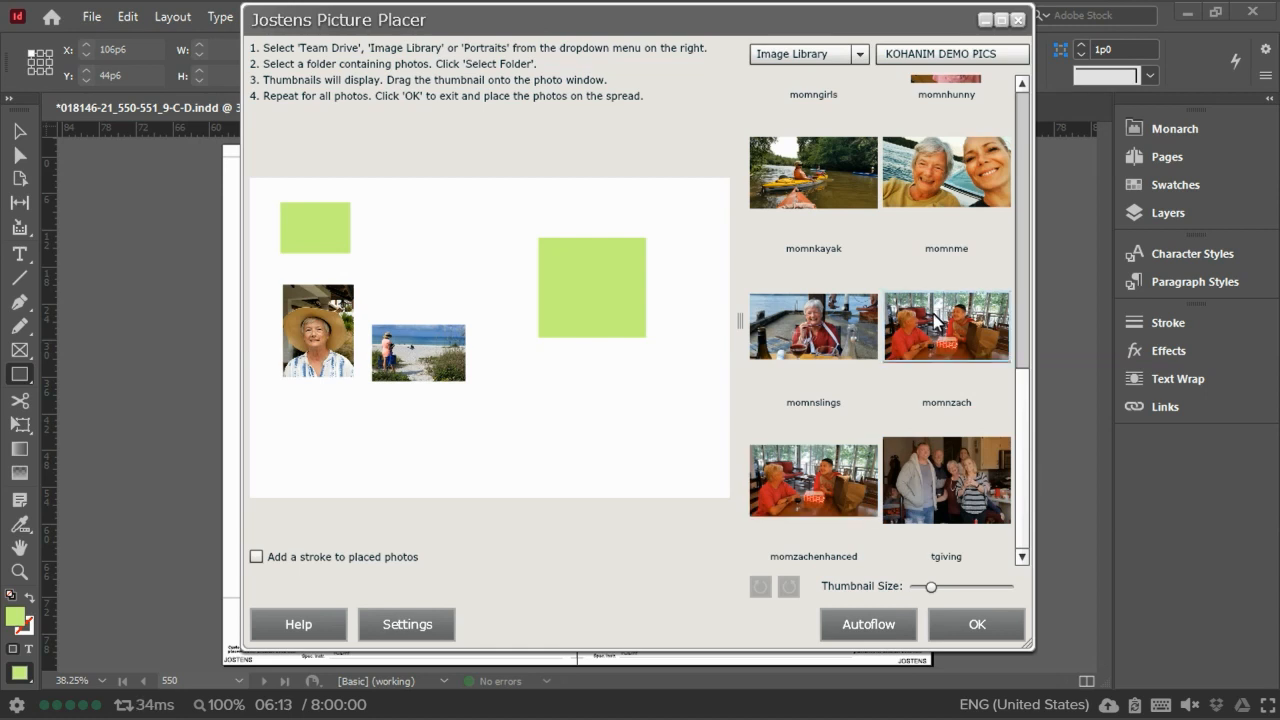
pyautogui.moveTo(828, 480)
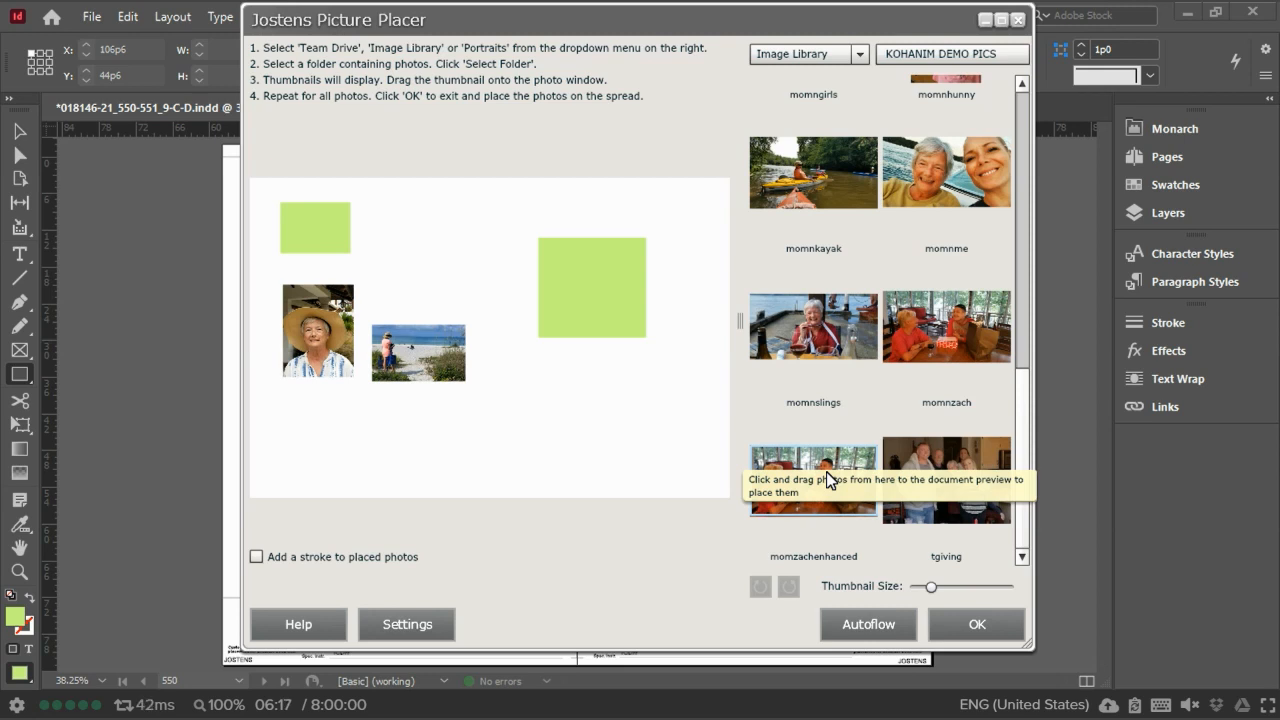
pyautogui.moveTo(804, 464)
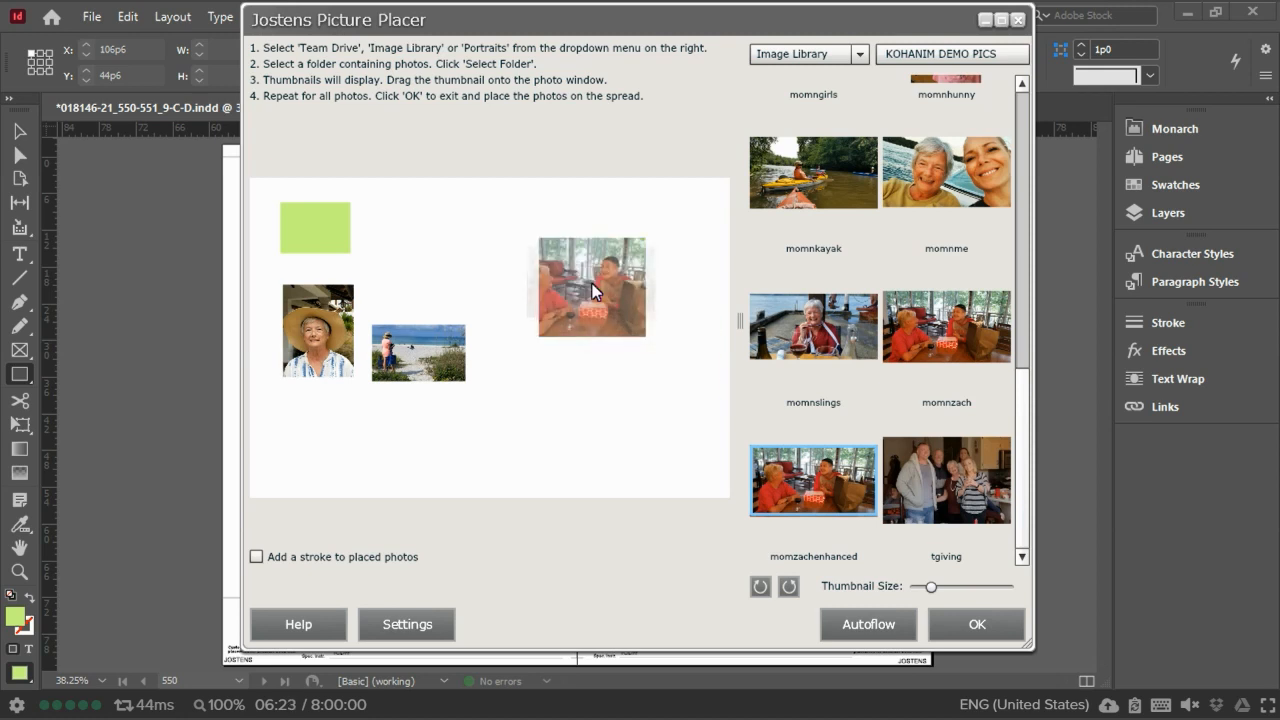
# Place the momkayak photo into the small top-left frame and confirm the placed photos with OK.
pyautogui.click(592, 288)
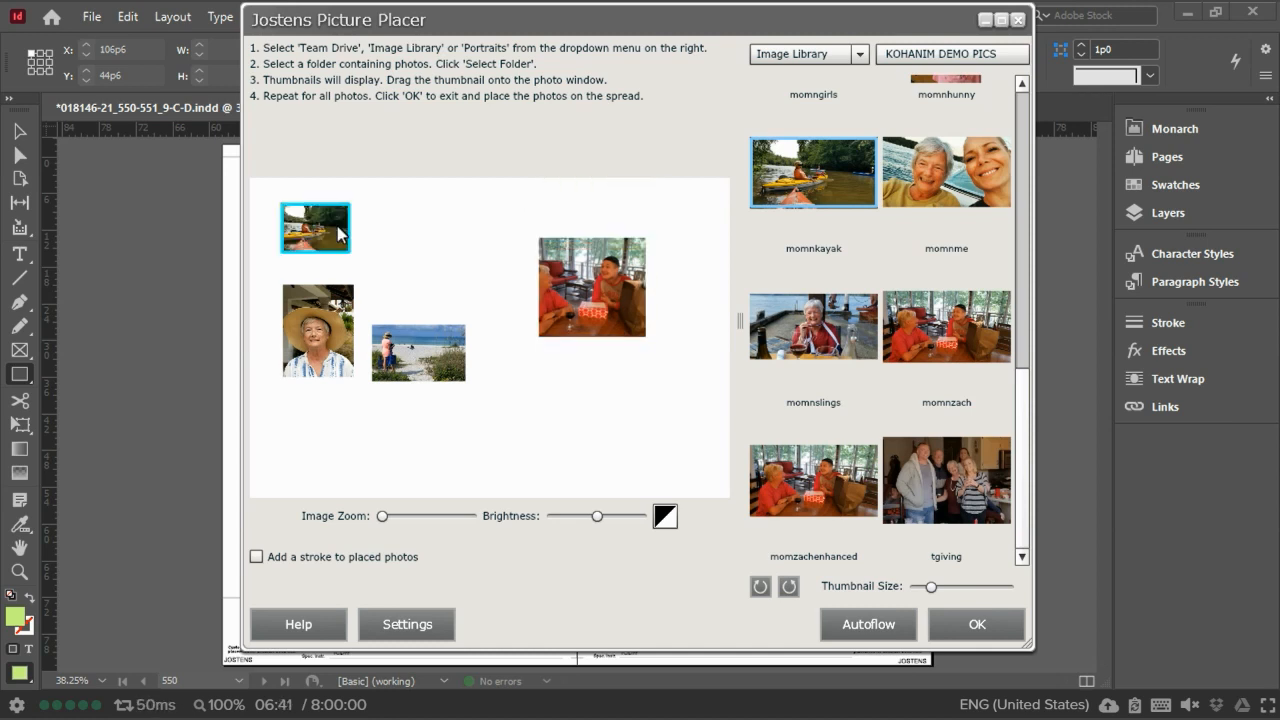
pyautogui.click(976, 624)
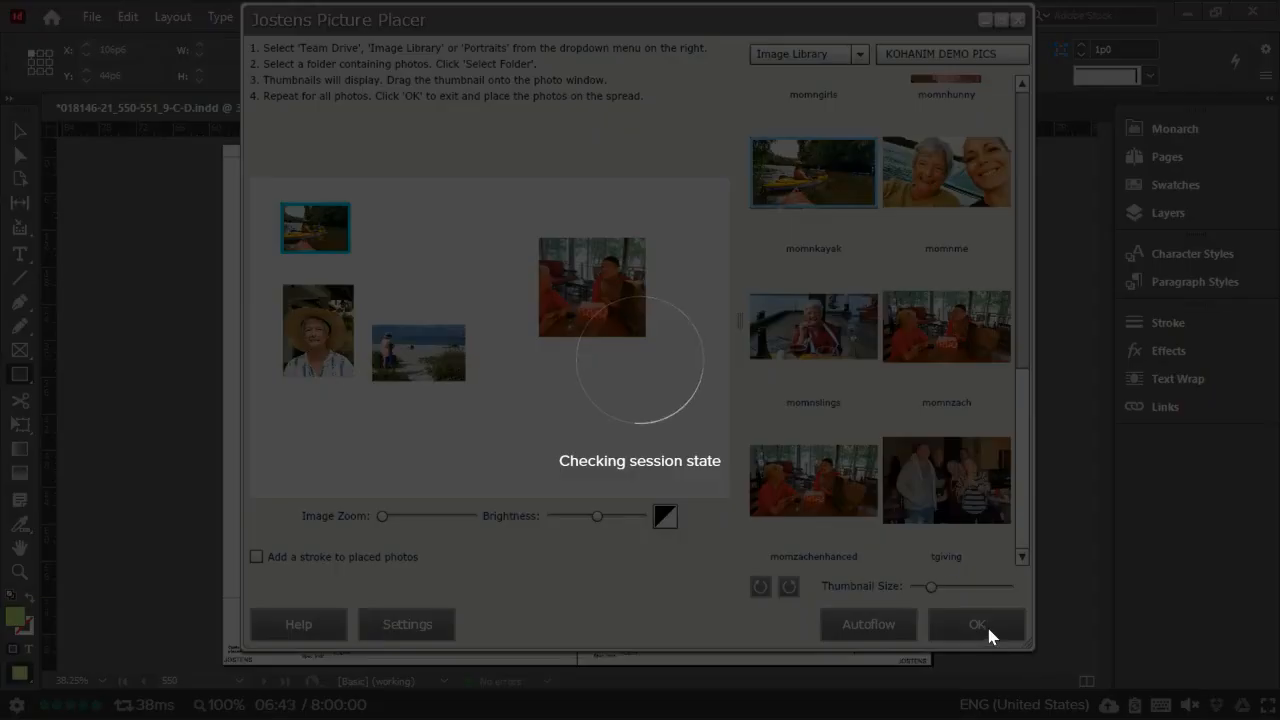
# Let Picture Placer transfer both photos onto the spread, kayak top left and family photo right.
pyautogui.click(976, 624)
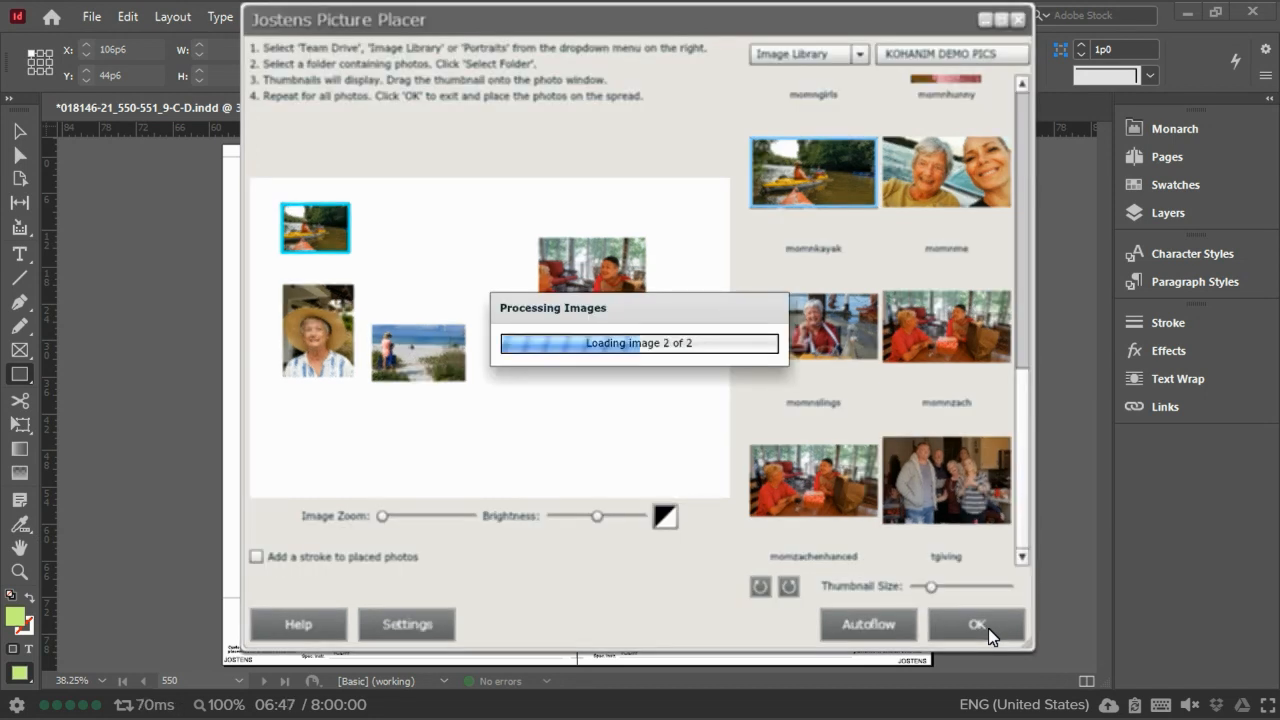
pyautogui.click(976, 624)
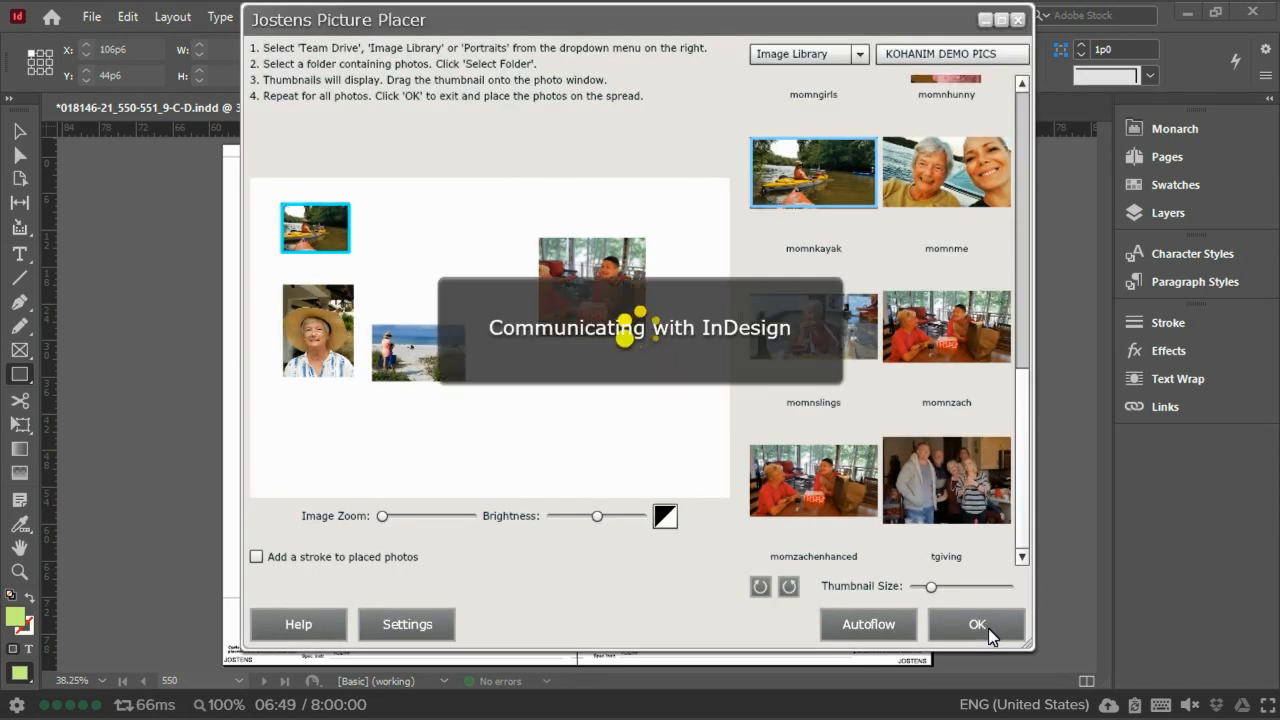
pyautogui.click(976, 624)
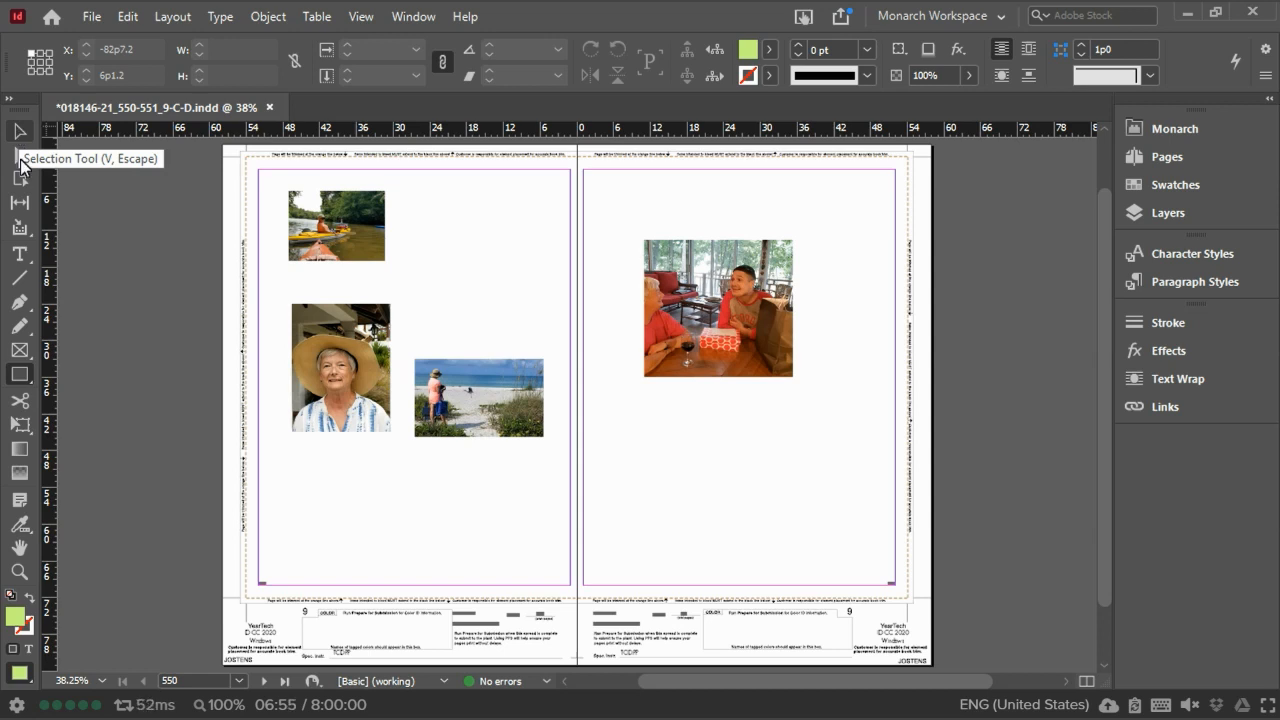
pyautogui.moveTo(20, 164)
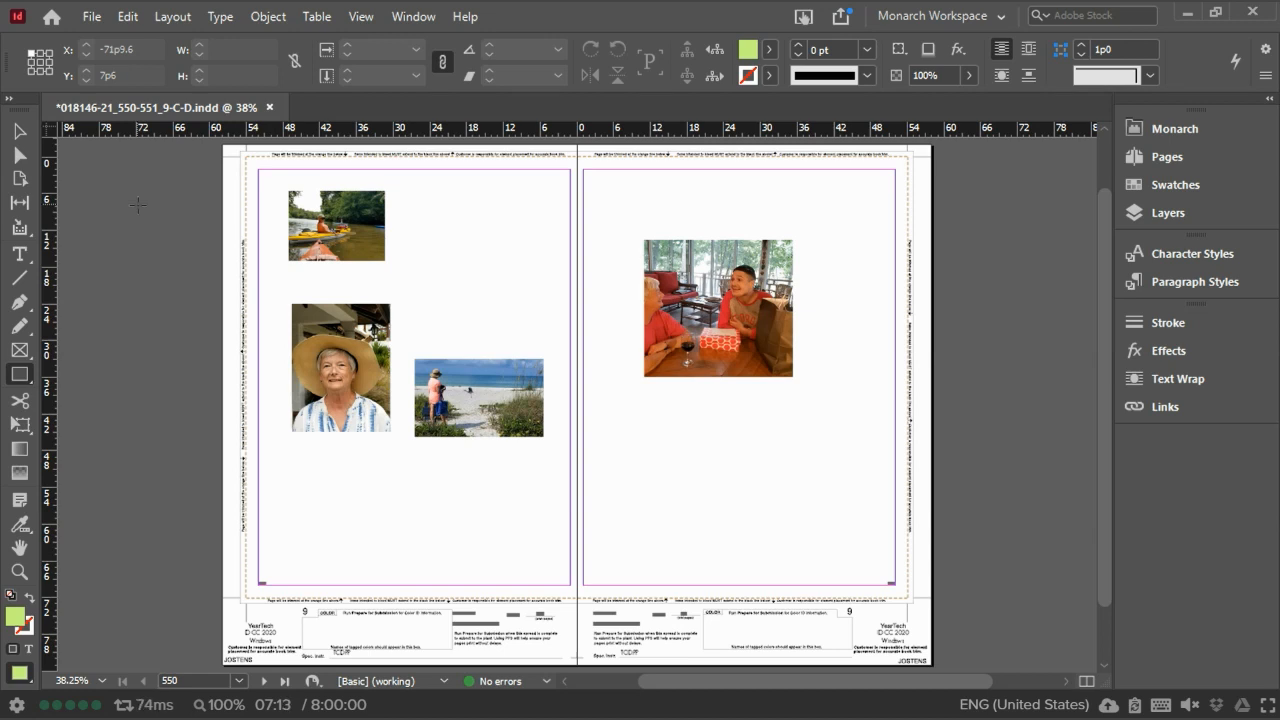
pyautogui.moveTo(984, 464)
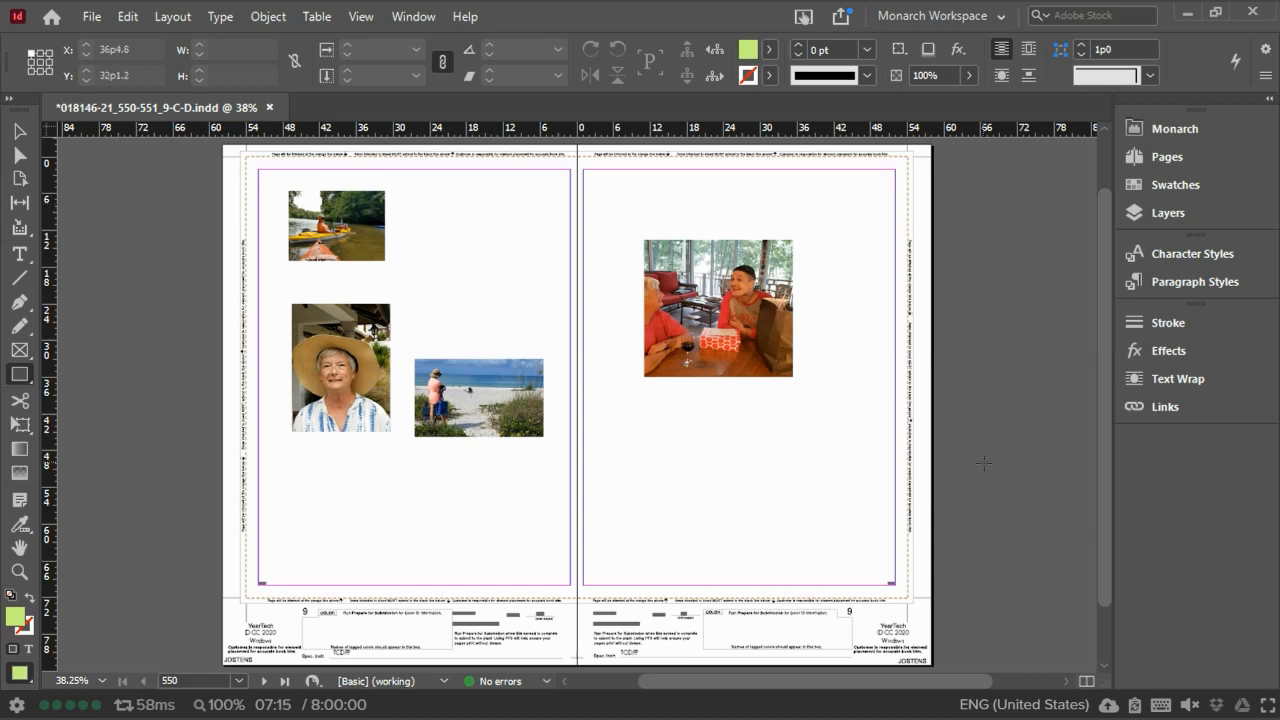